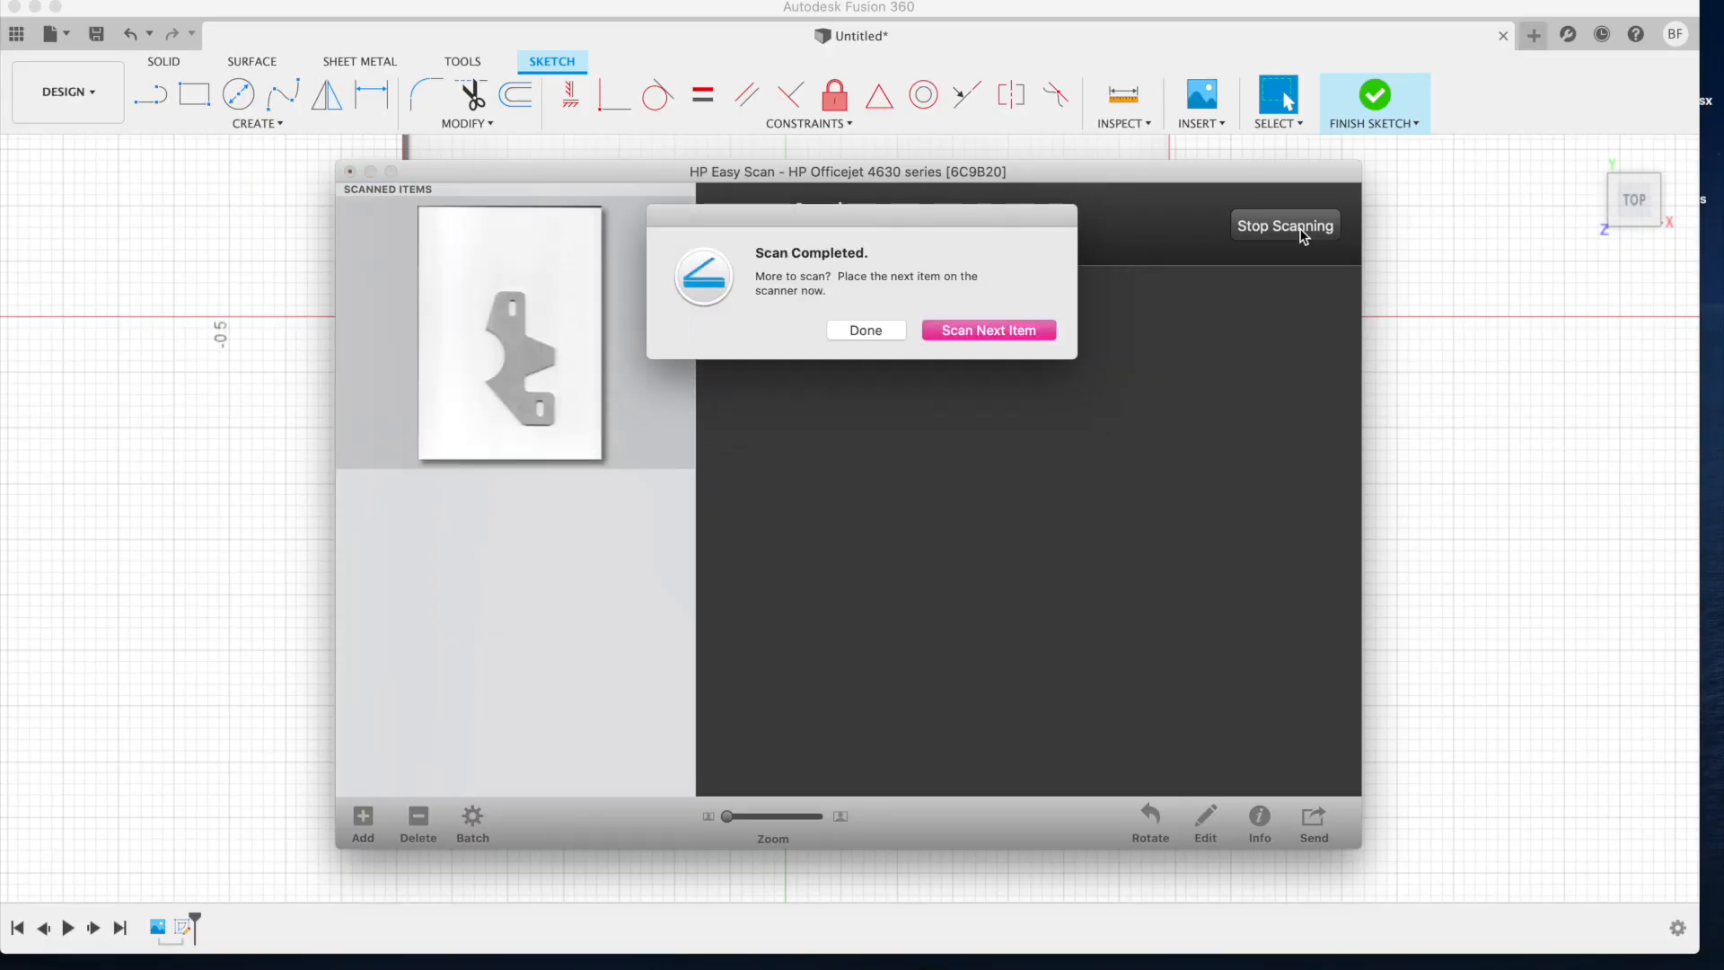
Step: Finish the bracket scan and enlarge the scanned page preview with the Zoom slider
{"action": "left_click", "coordinate": [866, 331]}
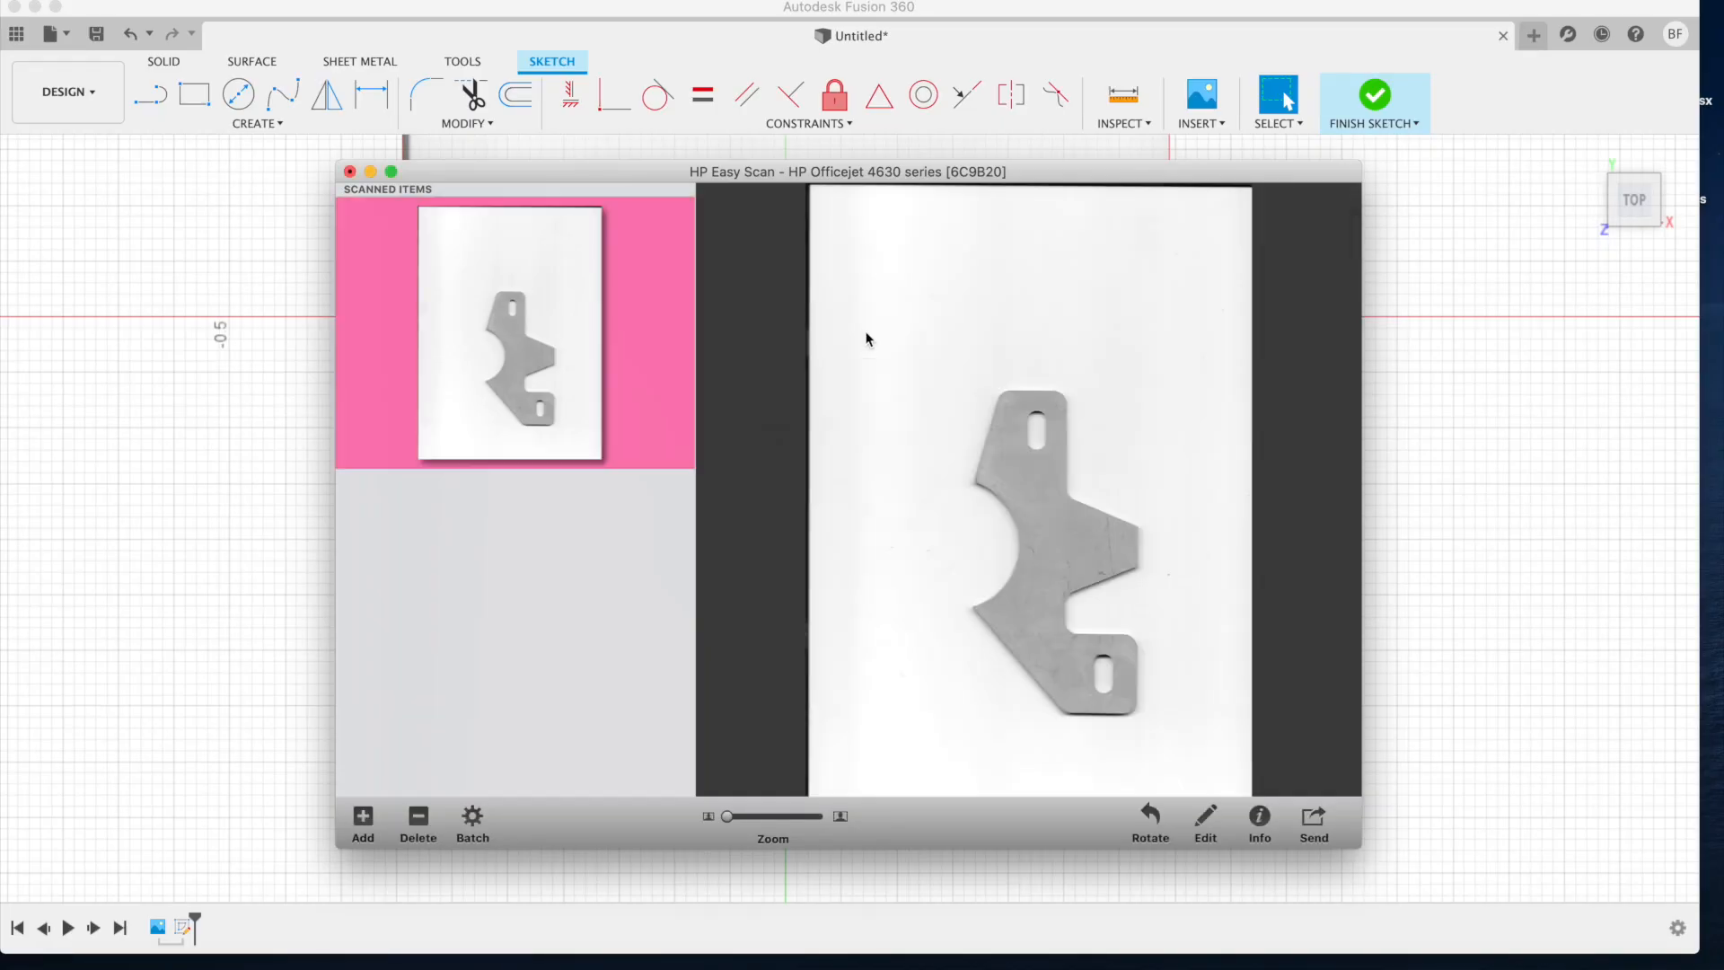
{"action": "mouse_move", "coordinate": [1061, 609]}
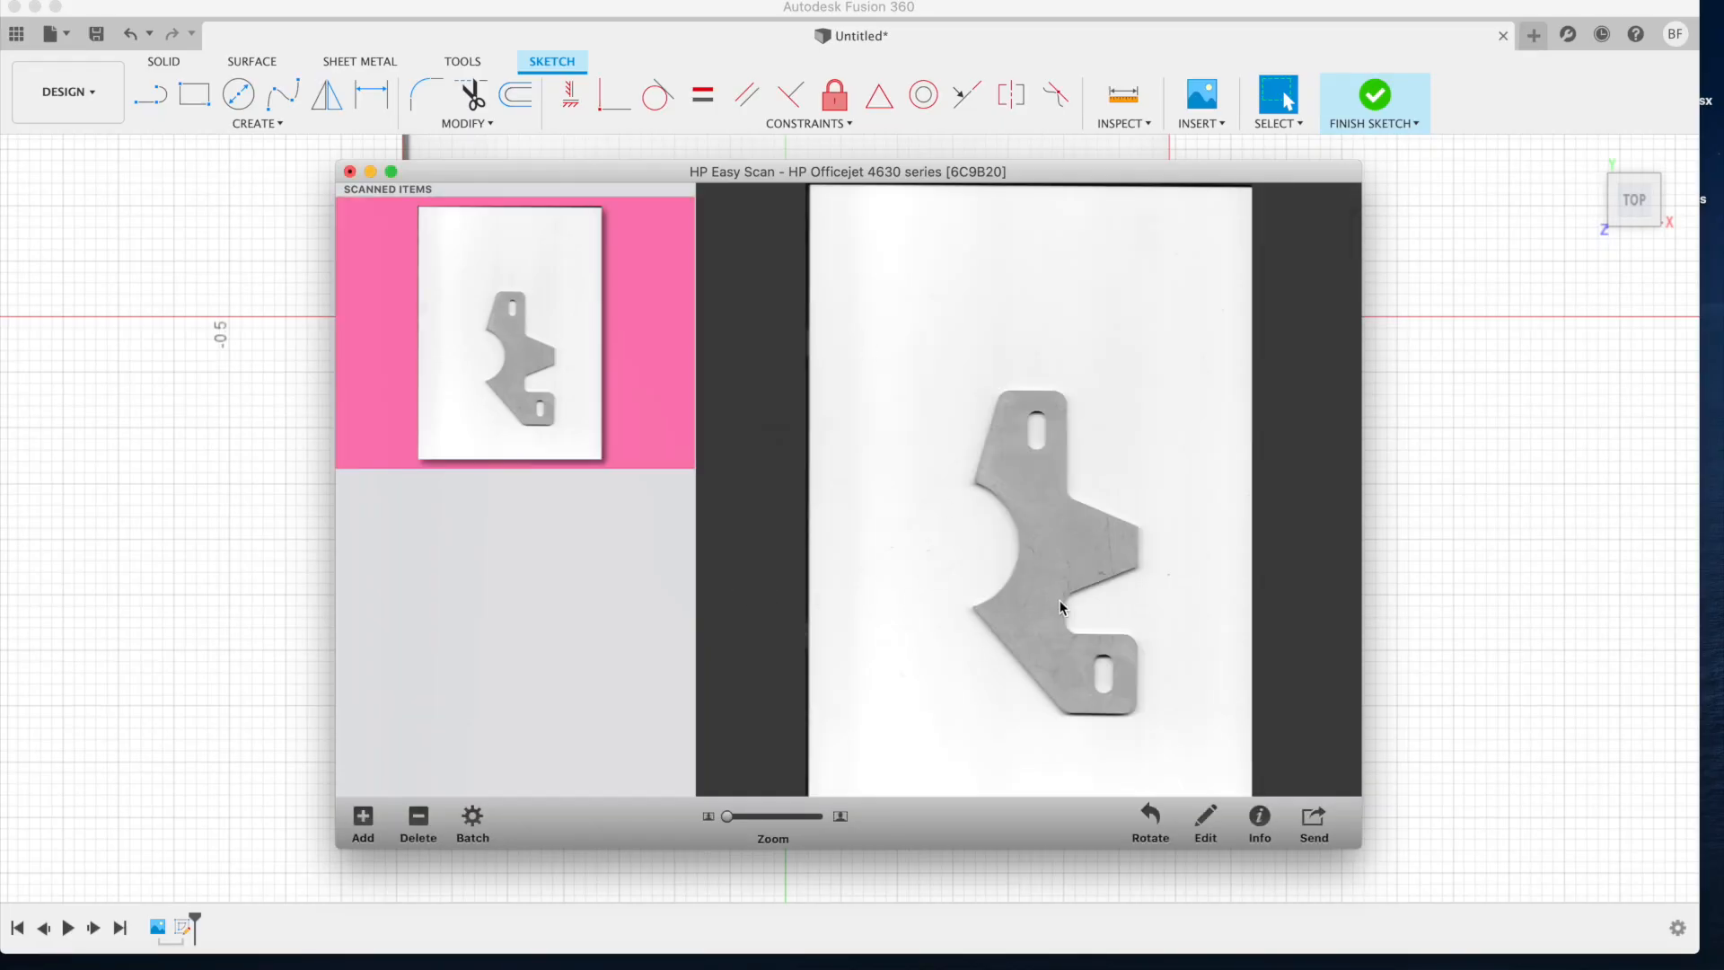
{"action": "left_click_drag", "start_coordinate": [726, 815], "coordinate": [747, 816]}
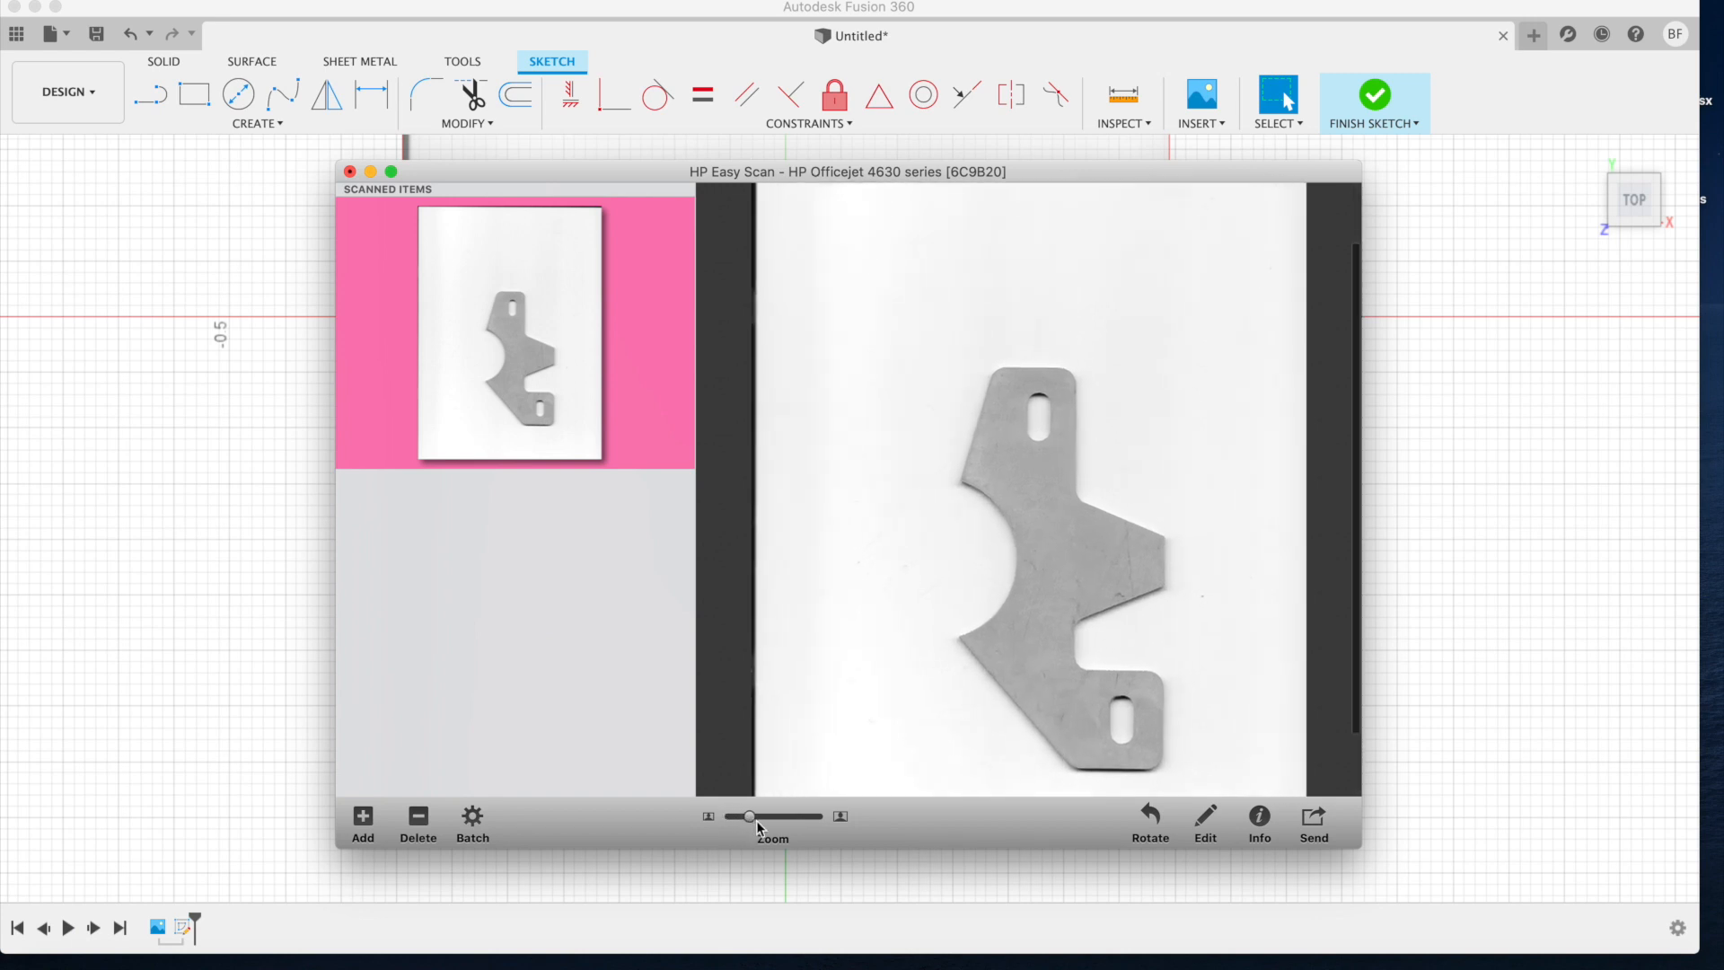
{"action": "left_click_drag", "start_coordinate": [747, 816], "coordinate": [777, 815]}
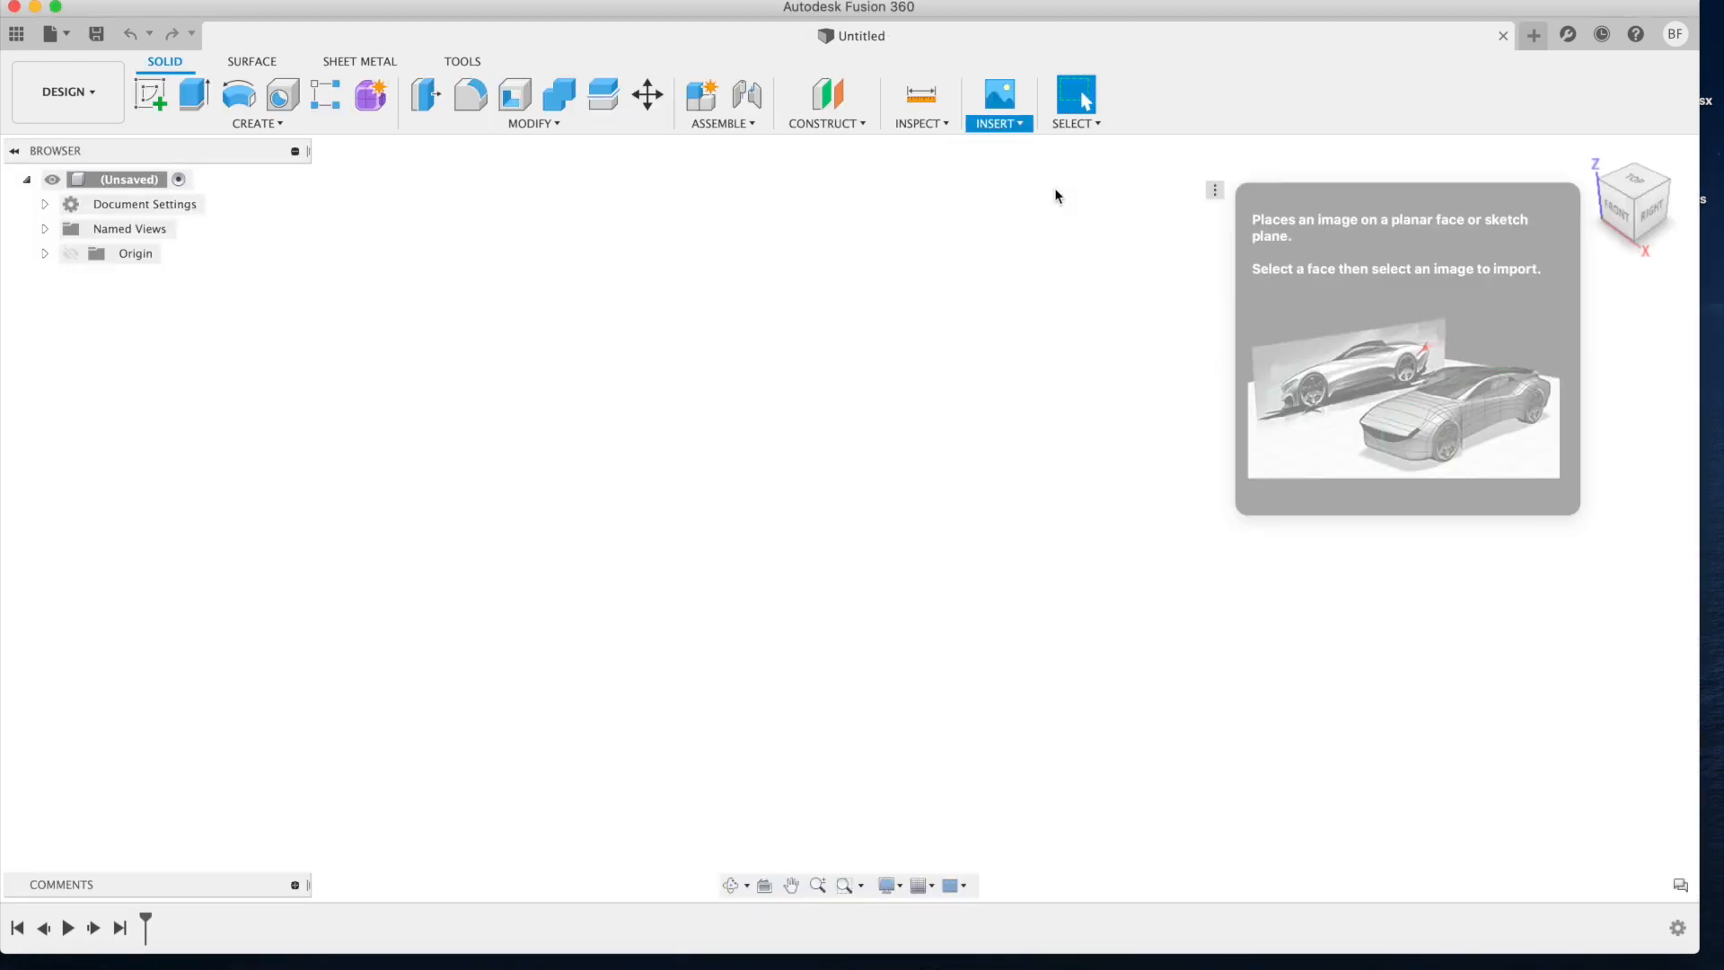
Step: Start a canvas insert from the computer and browse into the HourGlassFab folder for the bracket image
{"action": "left_click", "coordinate": [996, 93]}
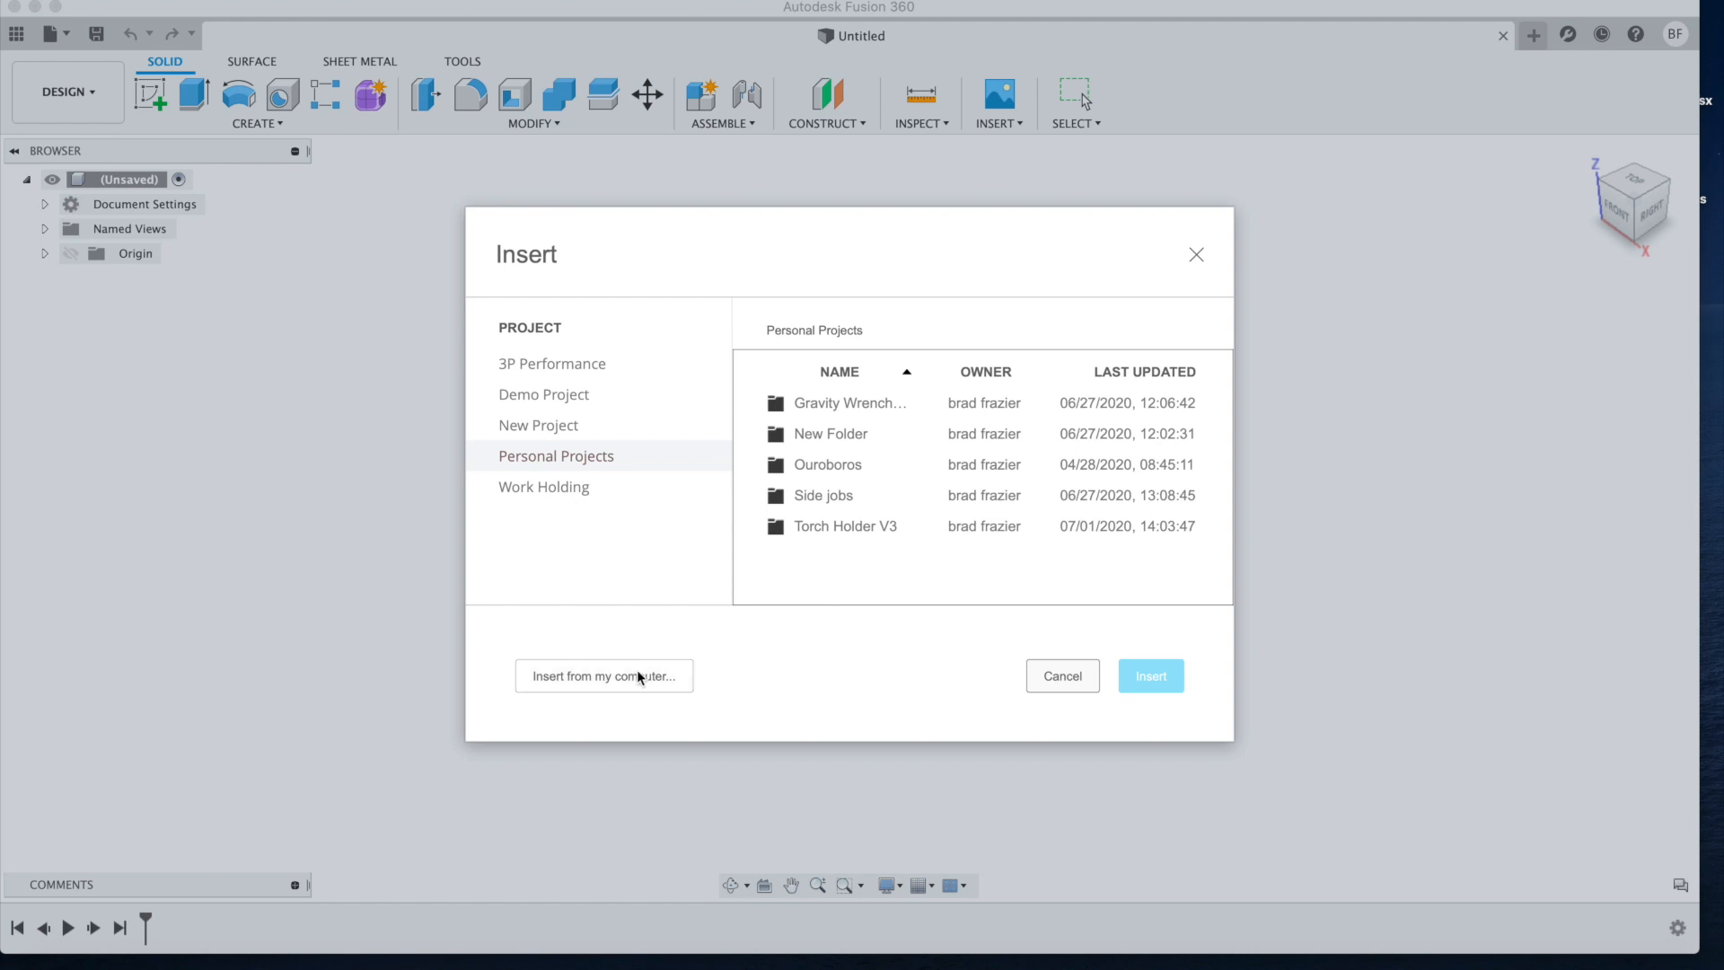
{"action": "left_click", "coordinate": [604, 676]}
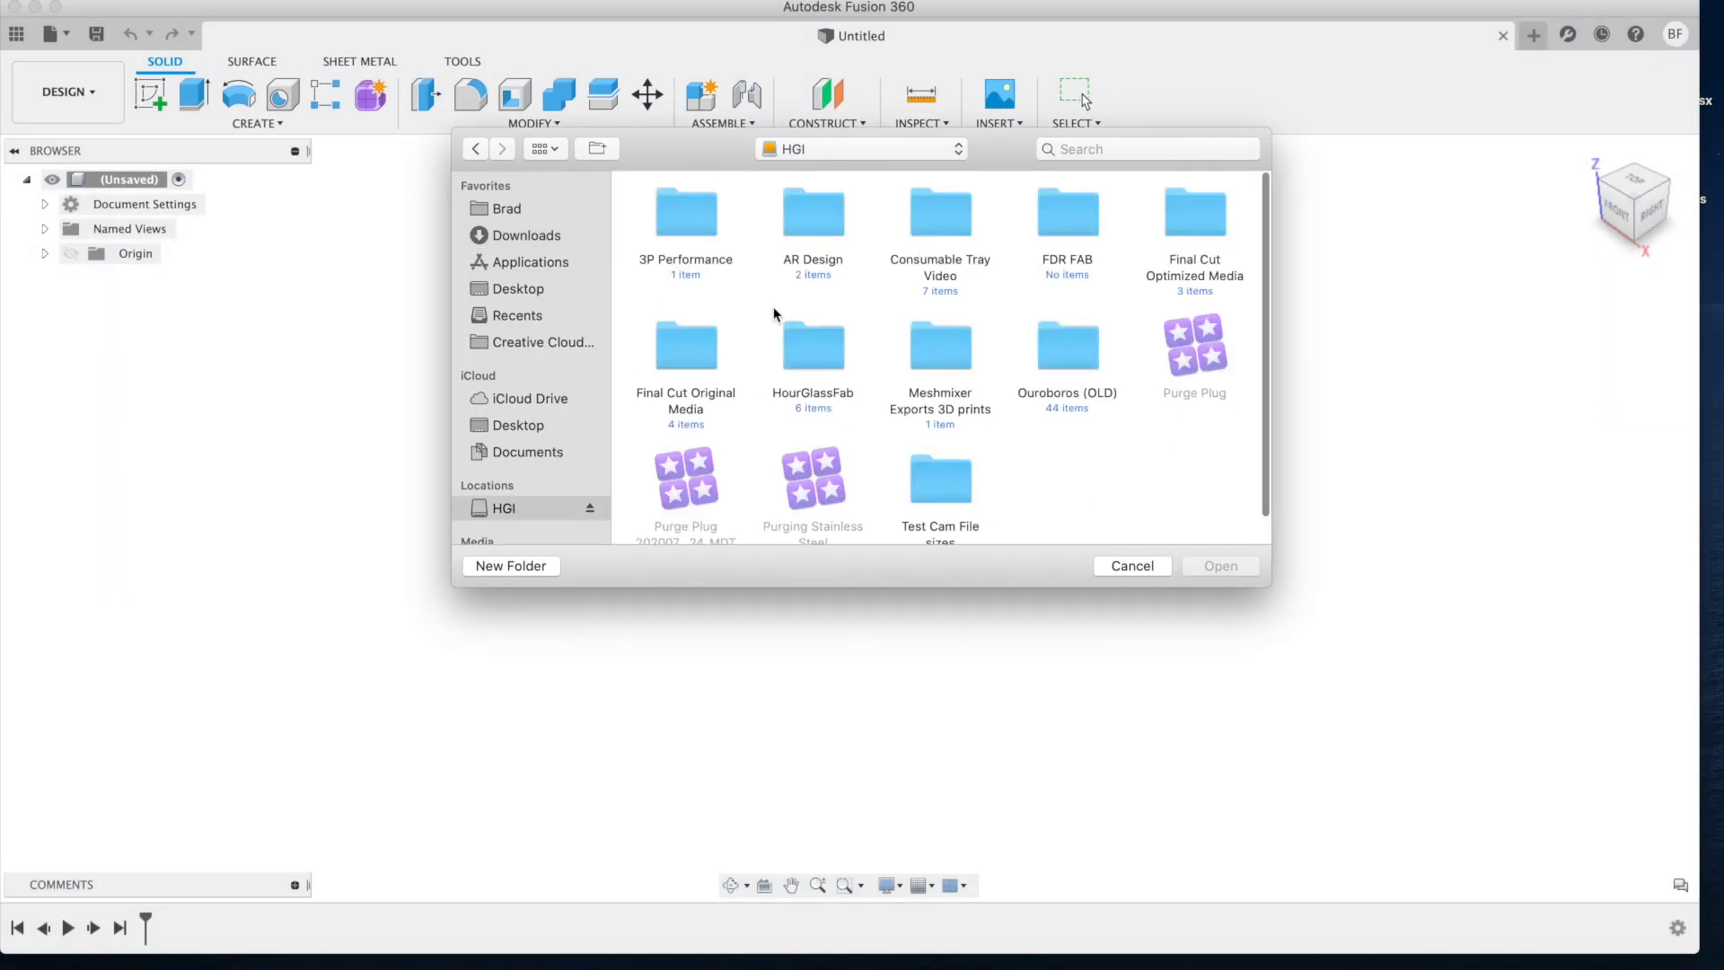
{"action": "double_click", "coordinate": [811, 345]}
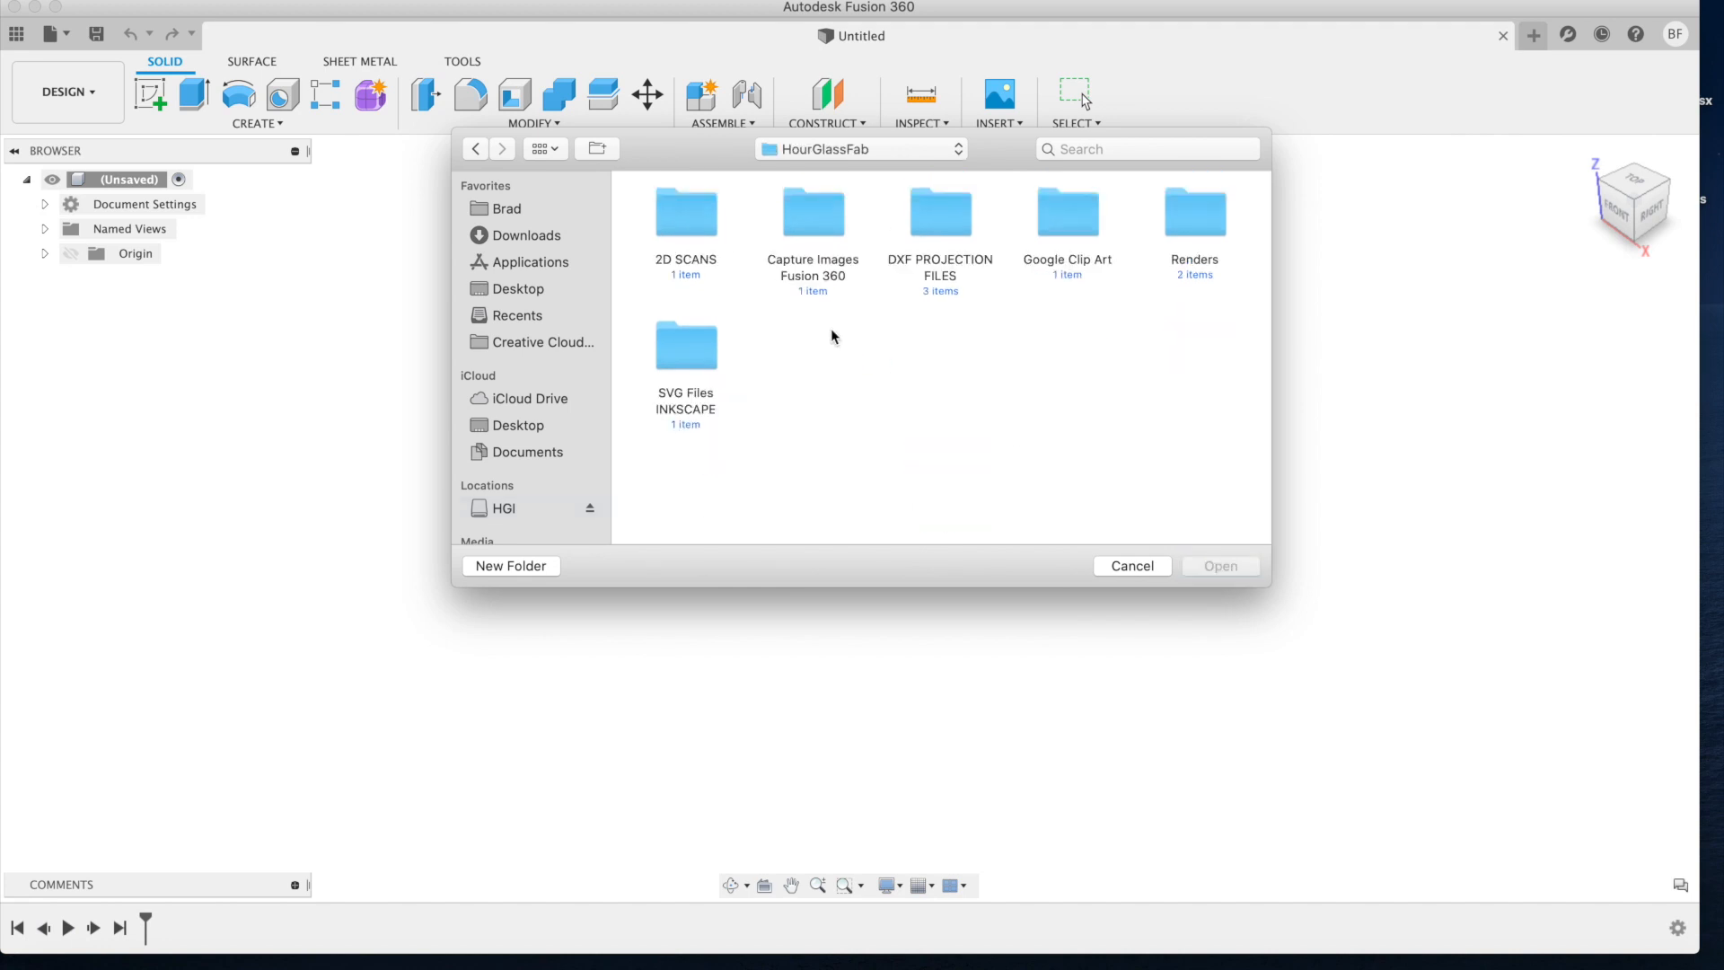
{"action": "mouse_move", "coordinate": [813, 217]}
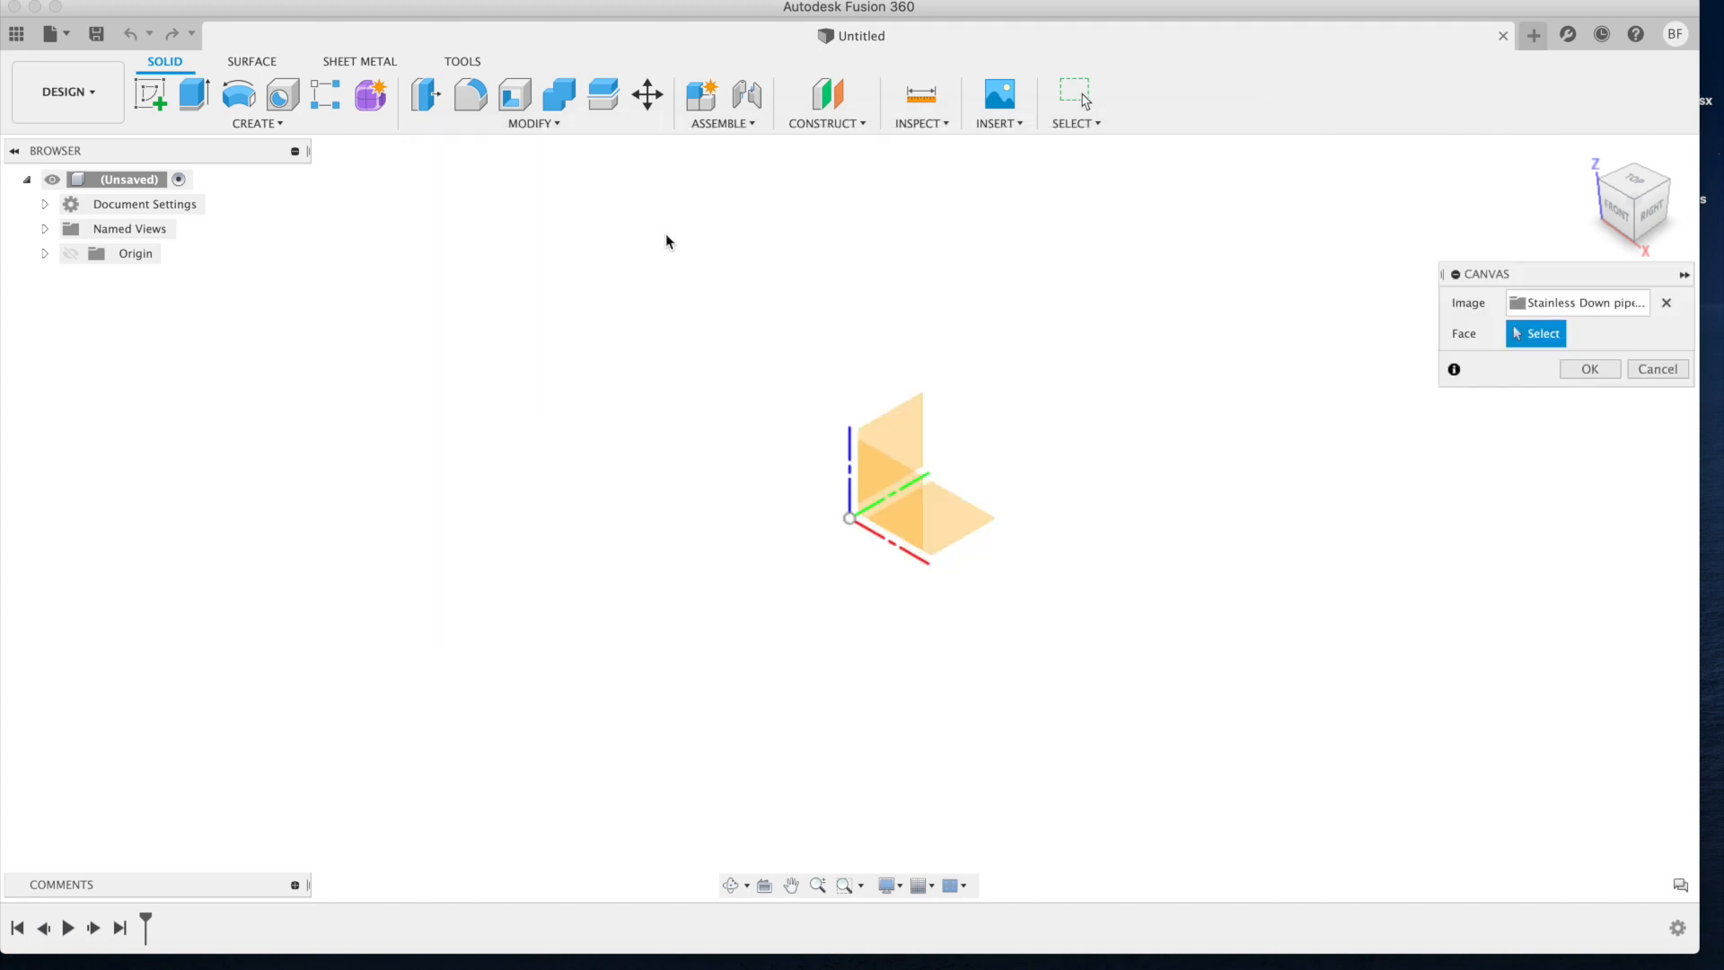
{"action": "mouse_move", "coordinate": [968, 526]}
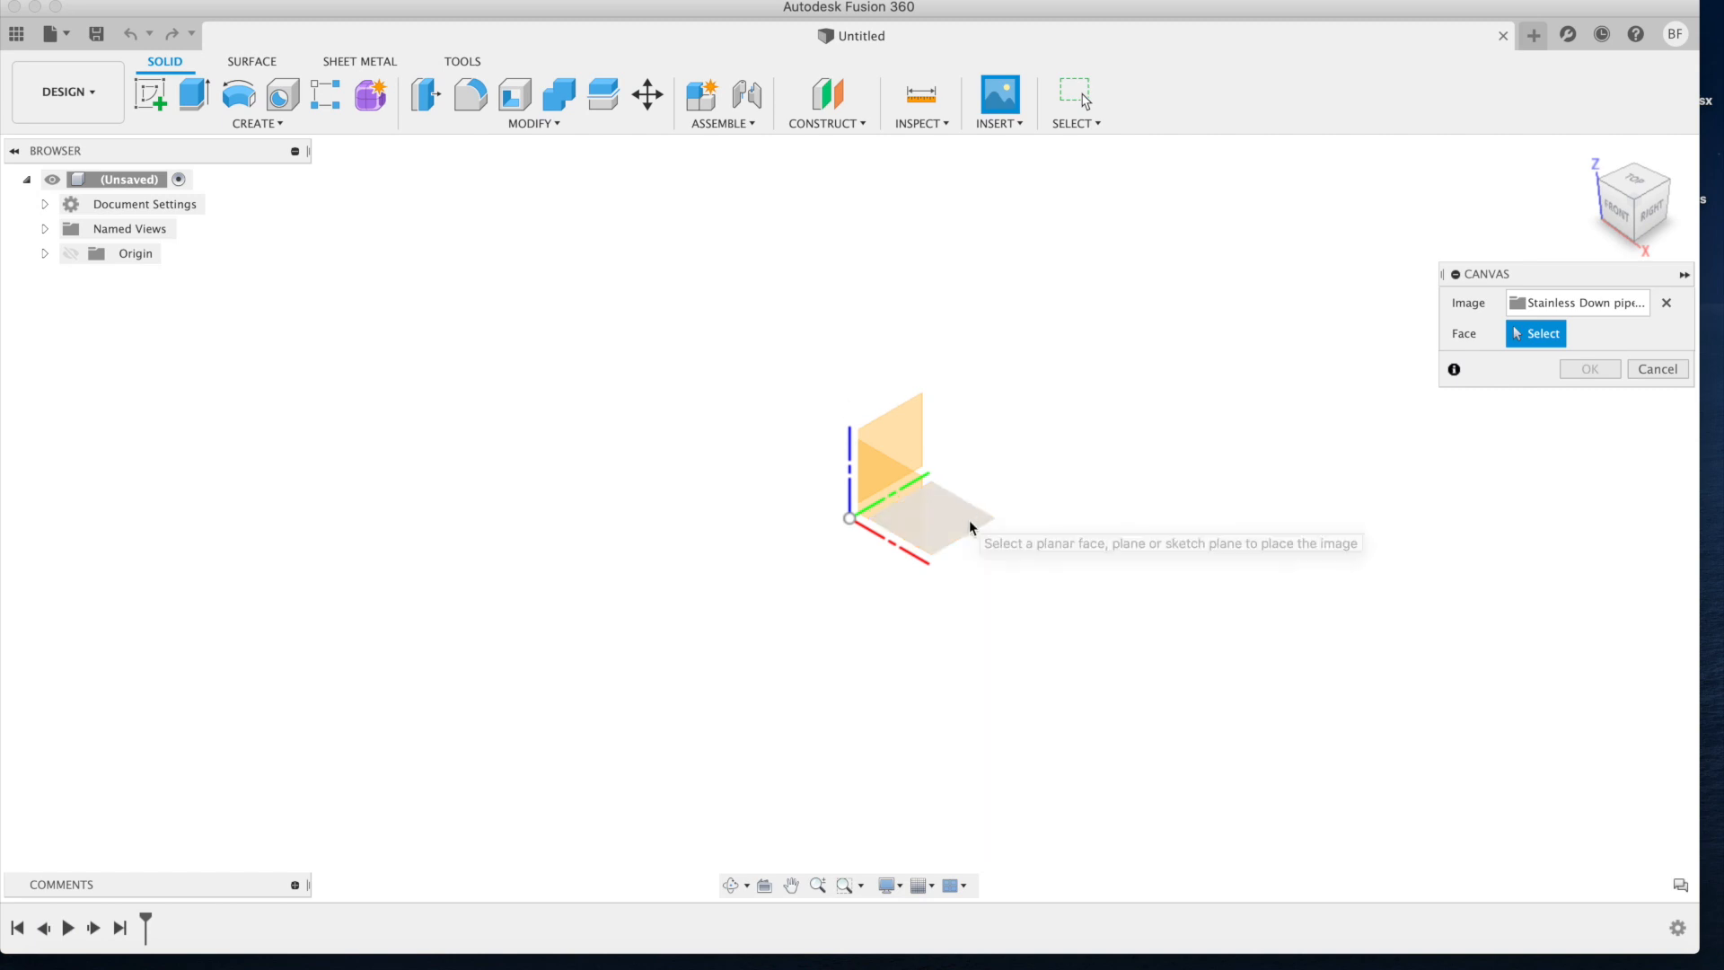
Step: Place the scanned bracket canvas on the XY plane and confirm it
{"action": "left_click", "coordinate": [912, 517]}
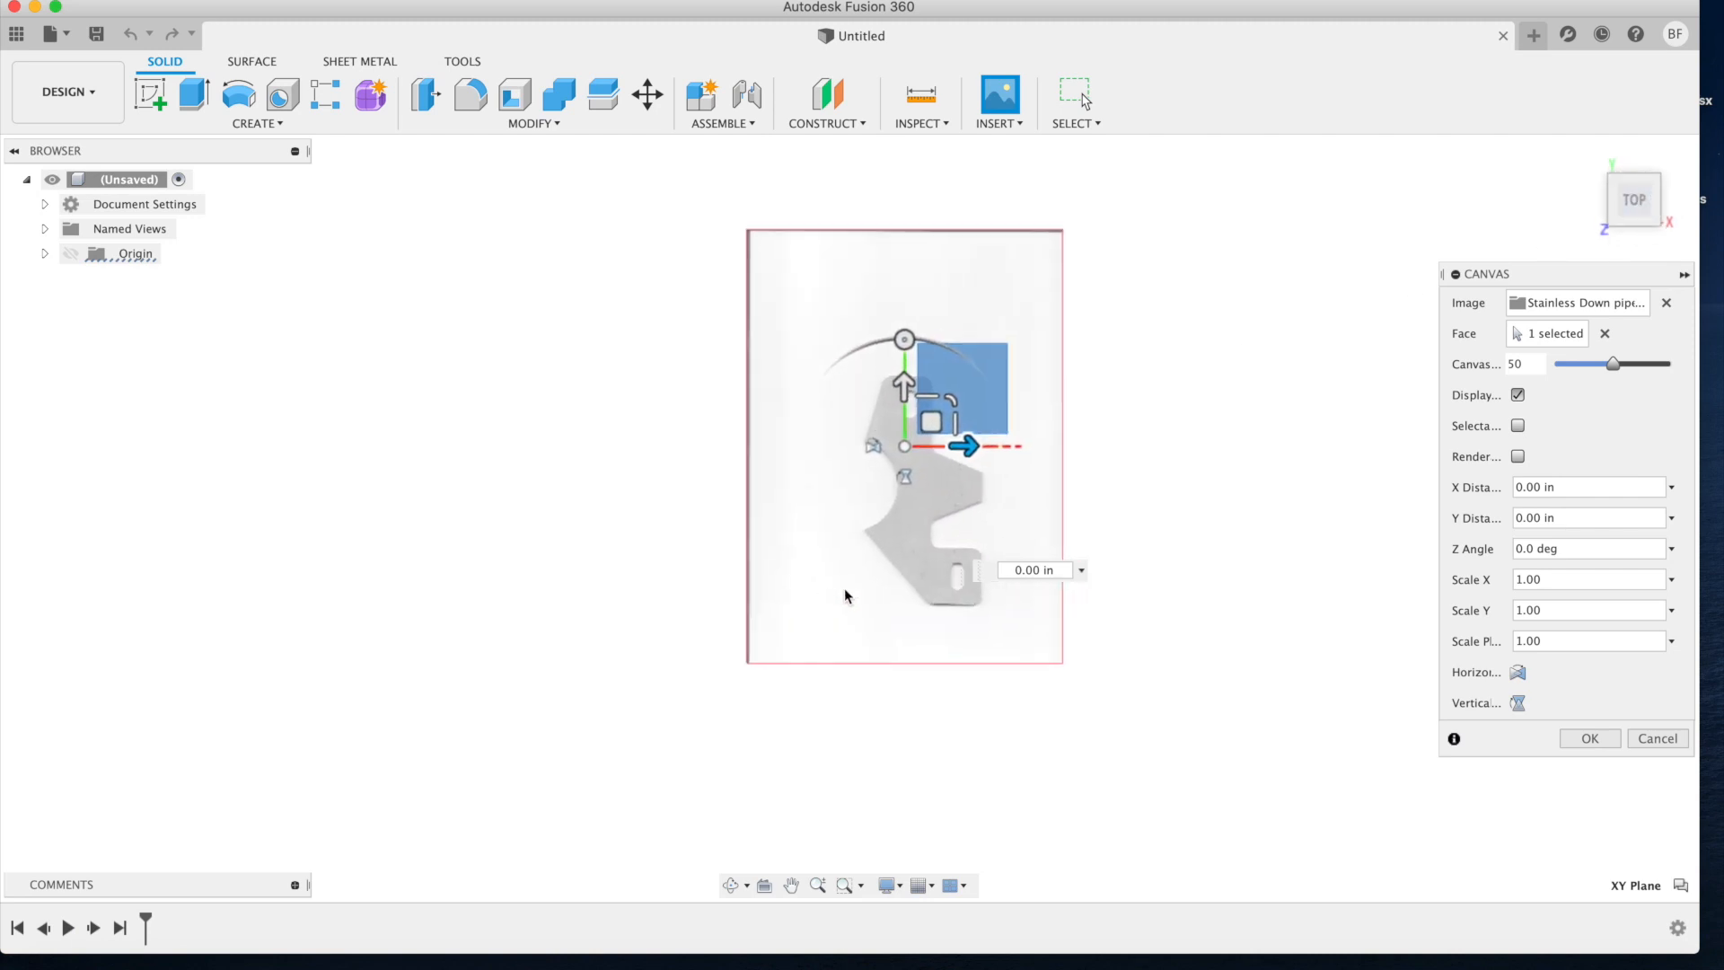
{"action": "left_click", "coordinate": [1588, 738]}
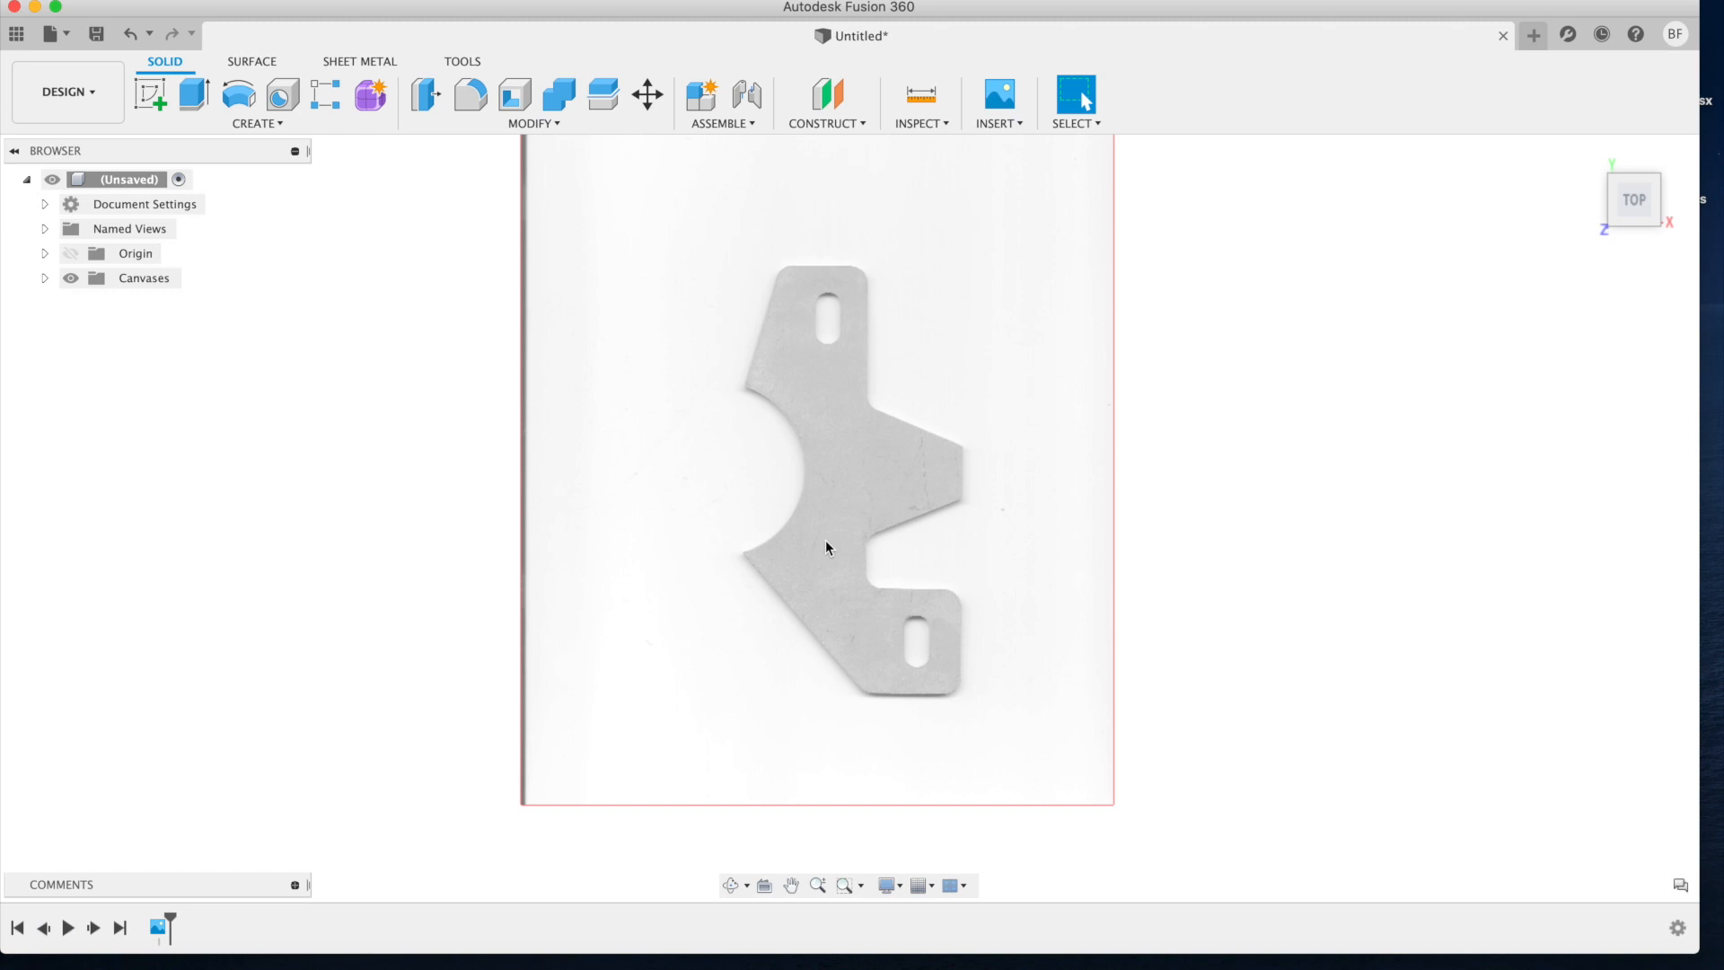
{"action": "mouse_move", "coordinate": [926, 690]}
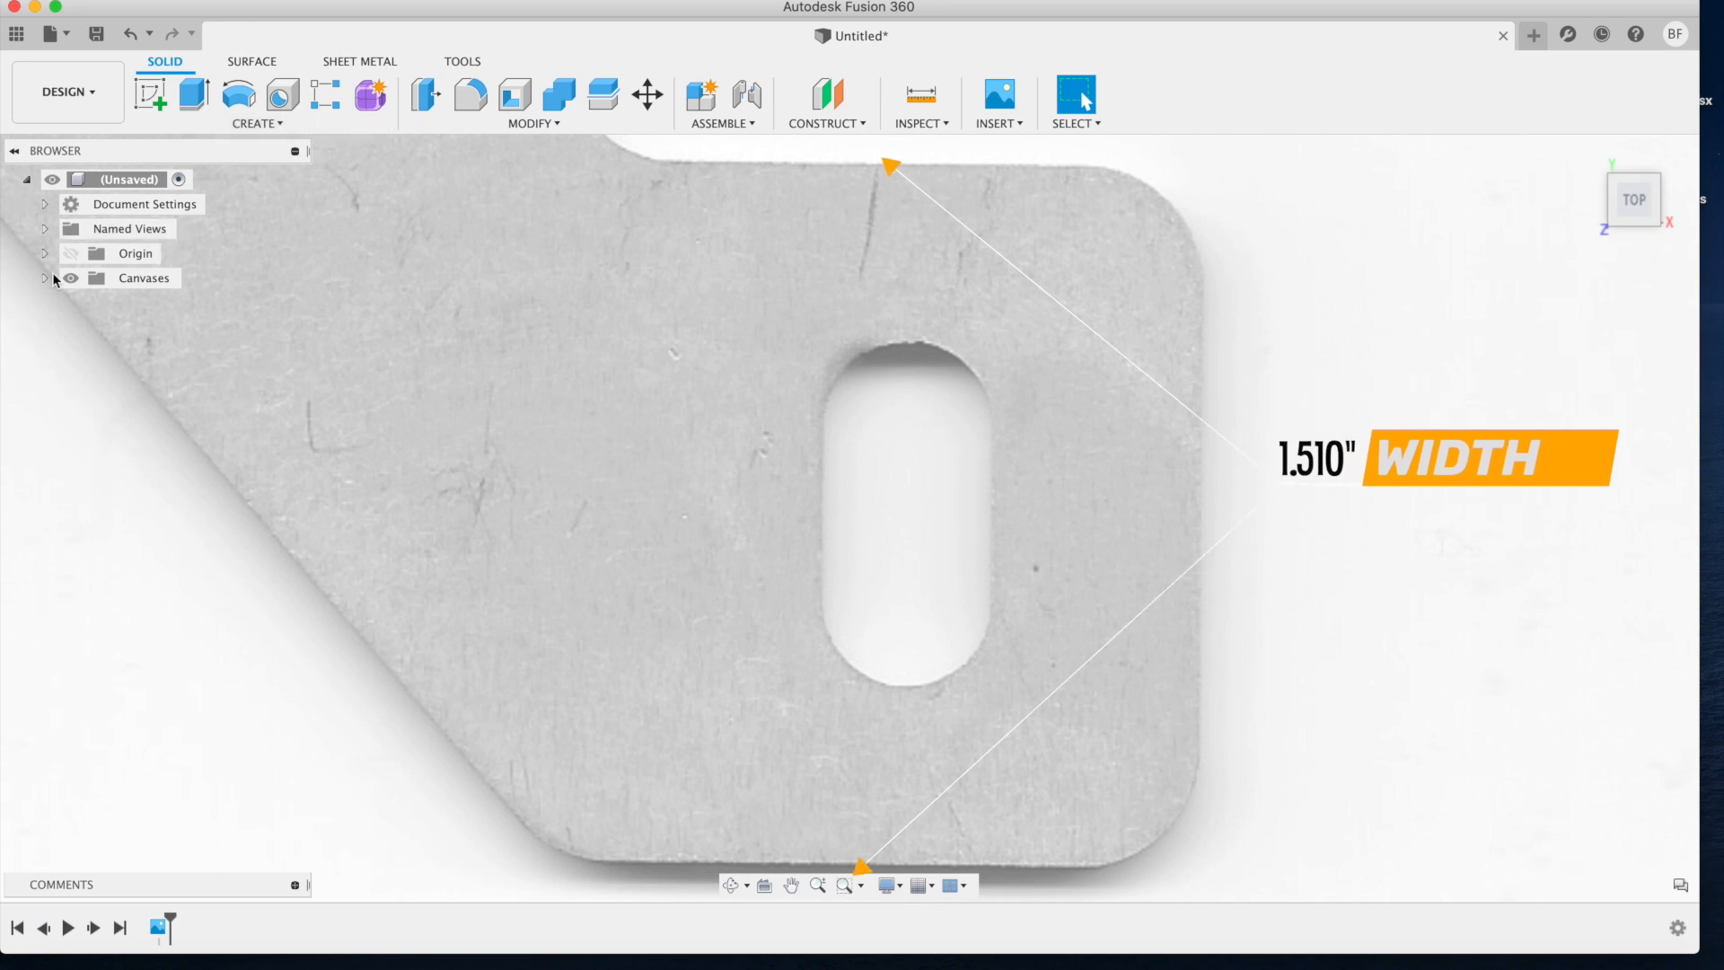
Step: Calibrate the bracket canvas to its measured 1.510 in width and begin a sketch on it
{"action": "left_click", "coordinate": [45, 277]}
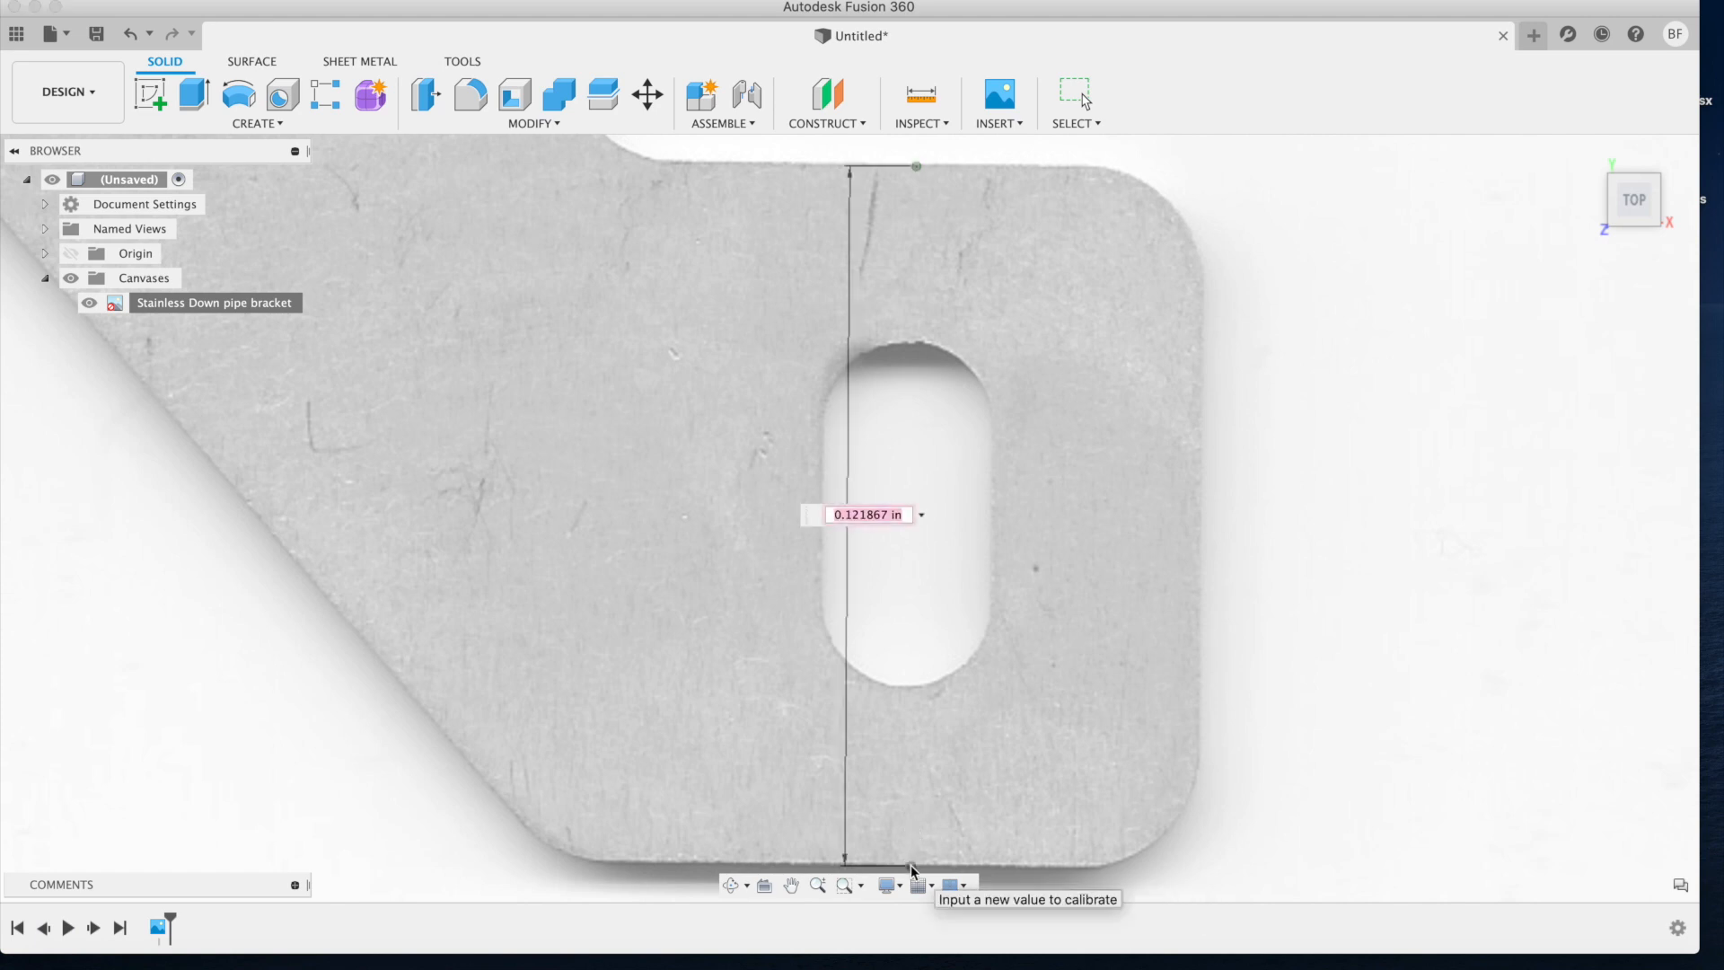
{"action": "type", "text": "1."}
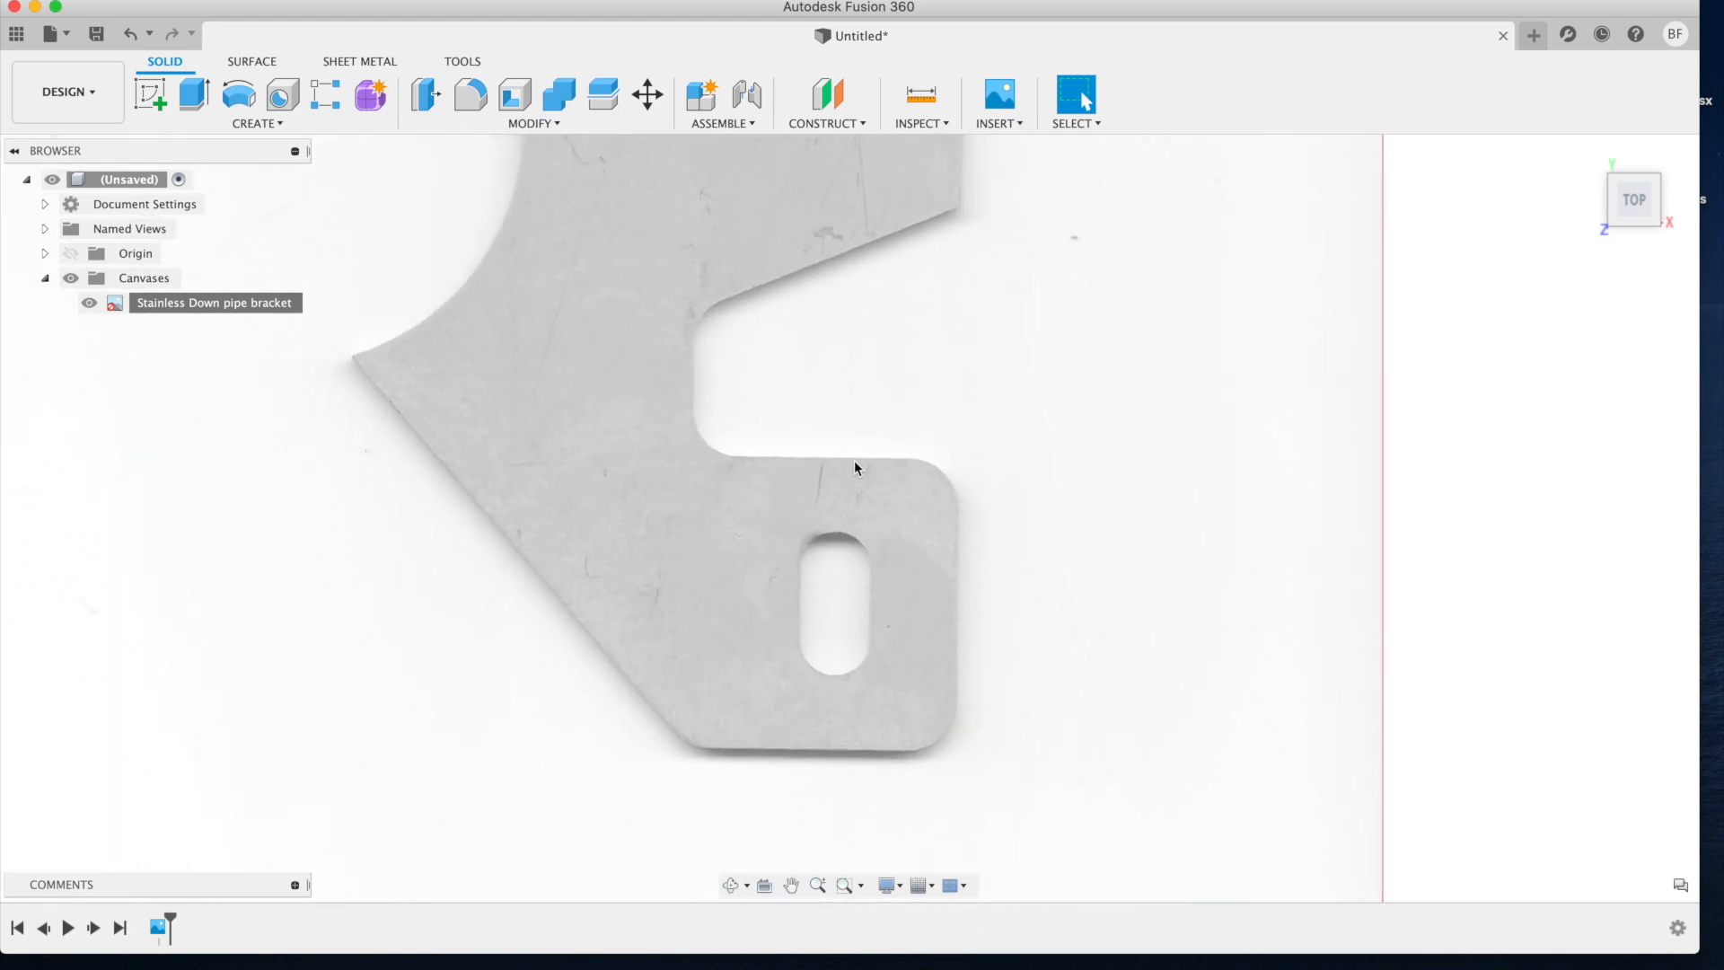
{"action": "left_click", "coordinate": [919, 95]}
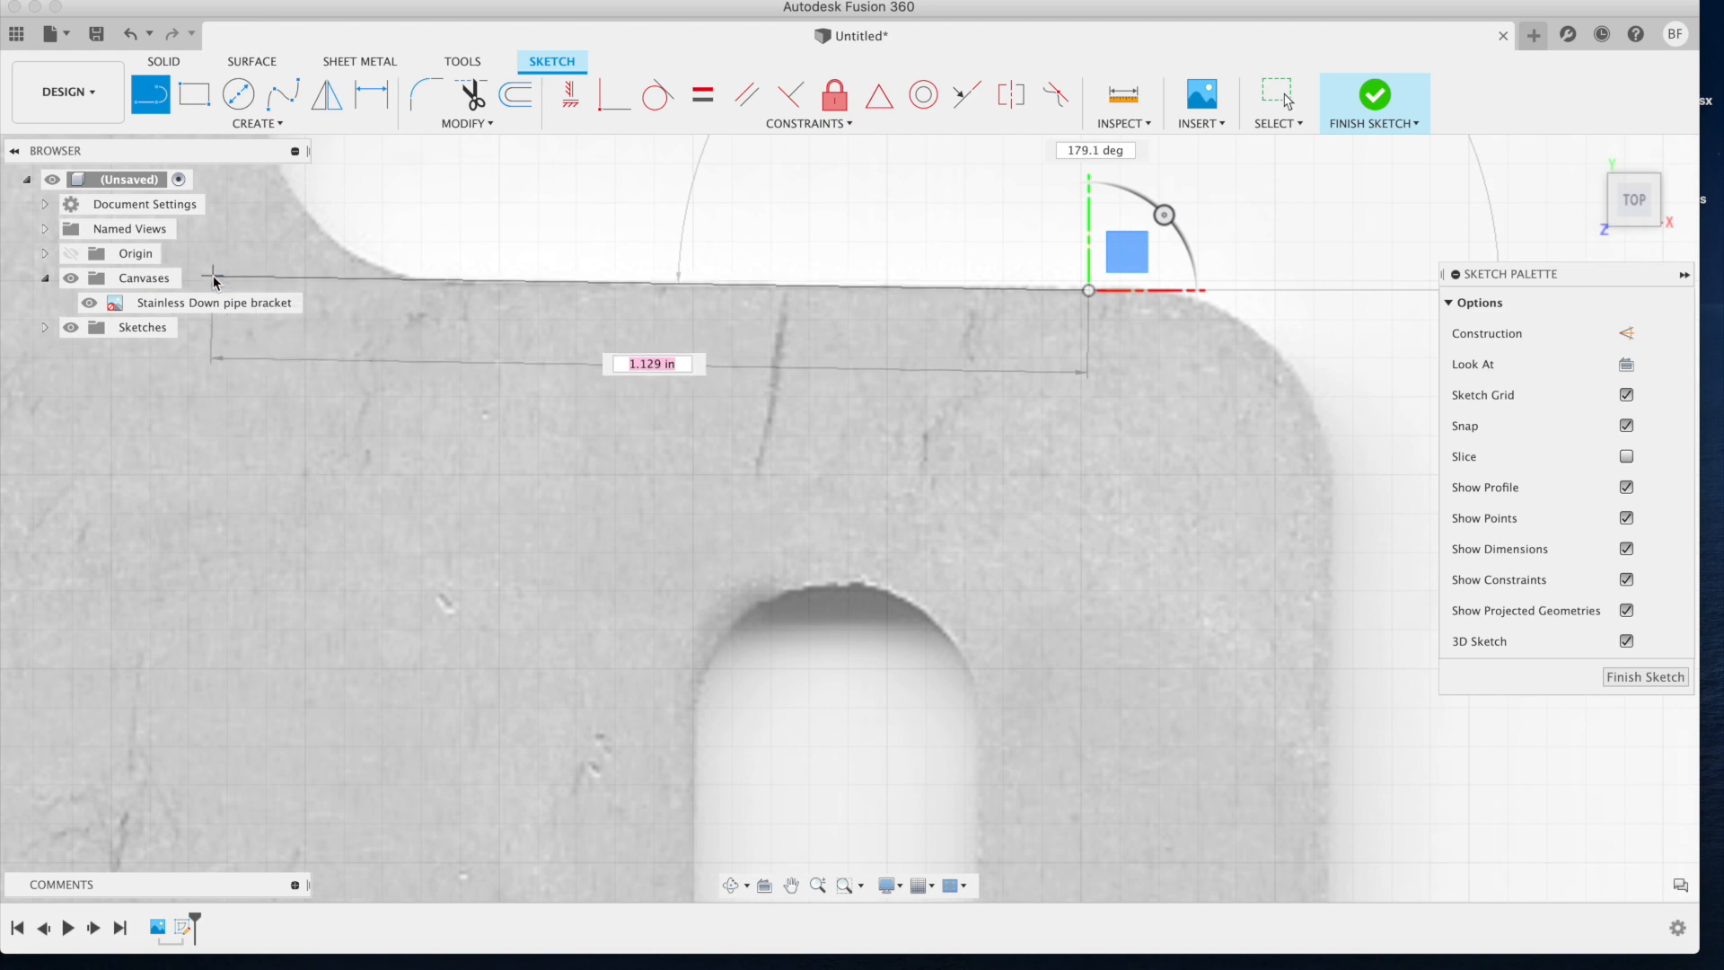
{"action": "mouse_move", "coordinate": [212, 282]}
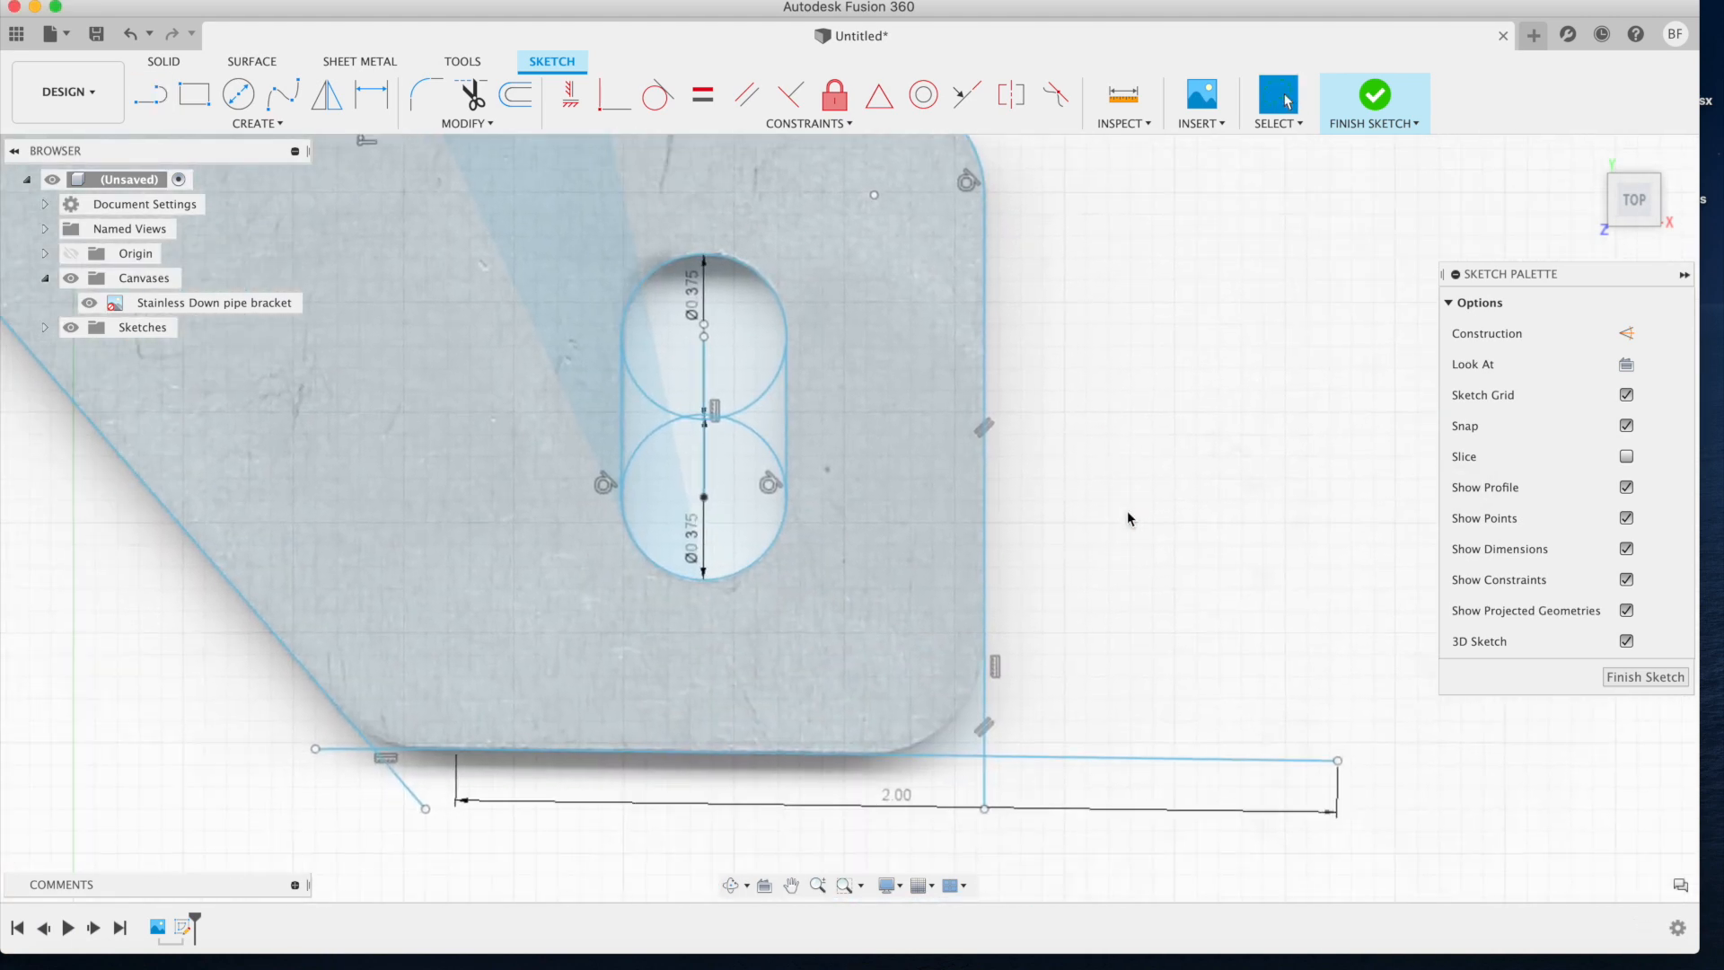
Step: Trace the bracket end with a 0.375 slot, 2.00 dimension and R0.10 / R0.25 corner fillets
{"action": "left_click", "coordinate": [426, 95]}
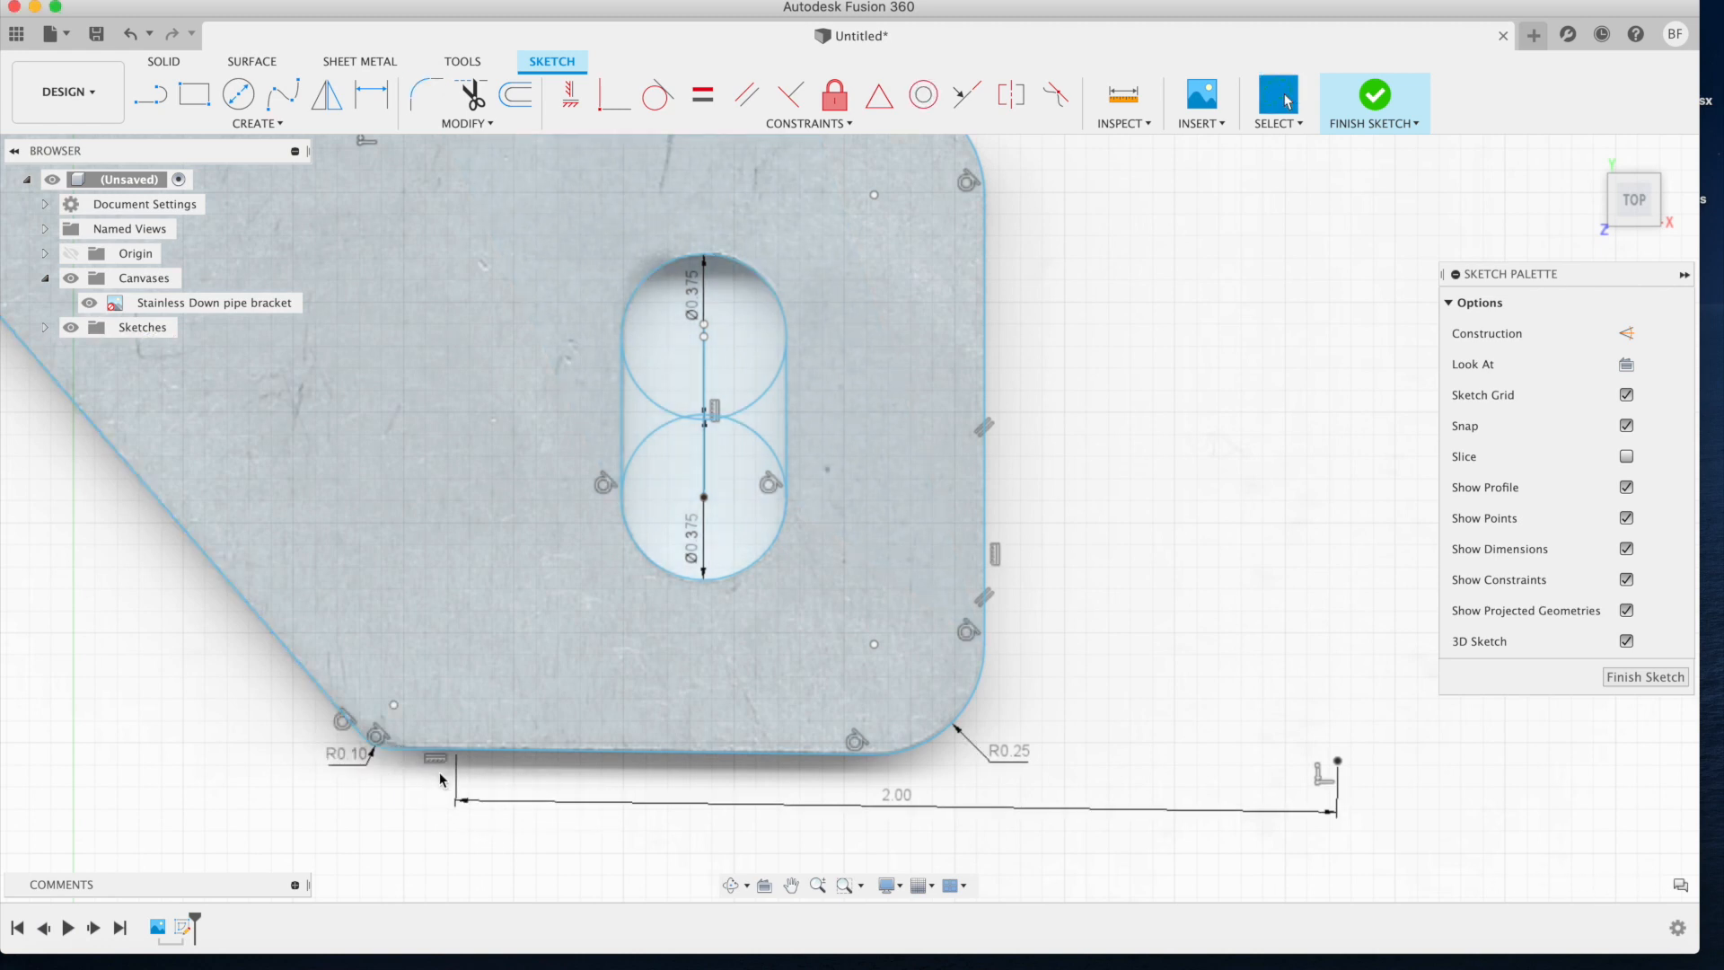
{"action": "scroll", "scroll_direction": "down", "scroll_amount": 3}
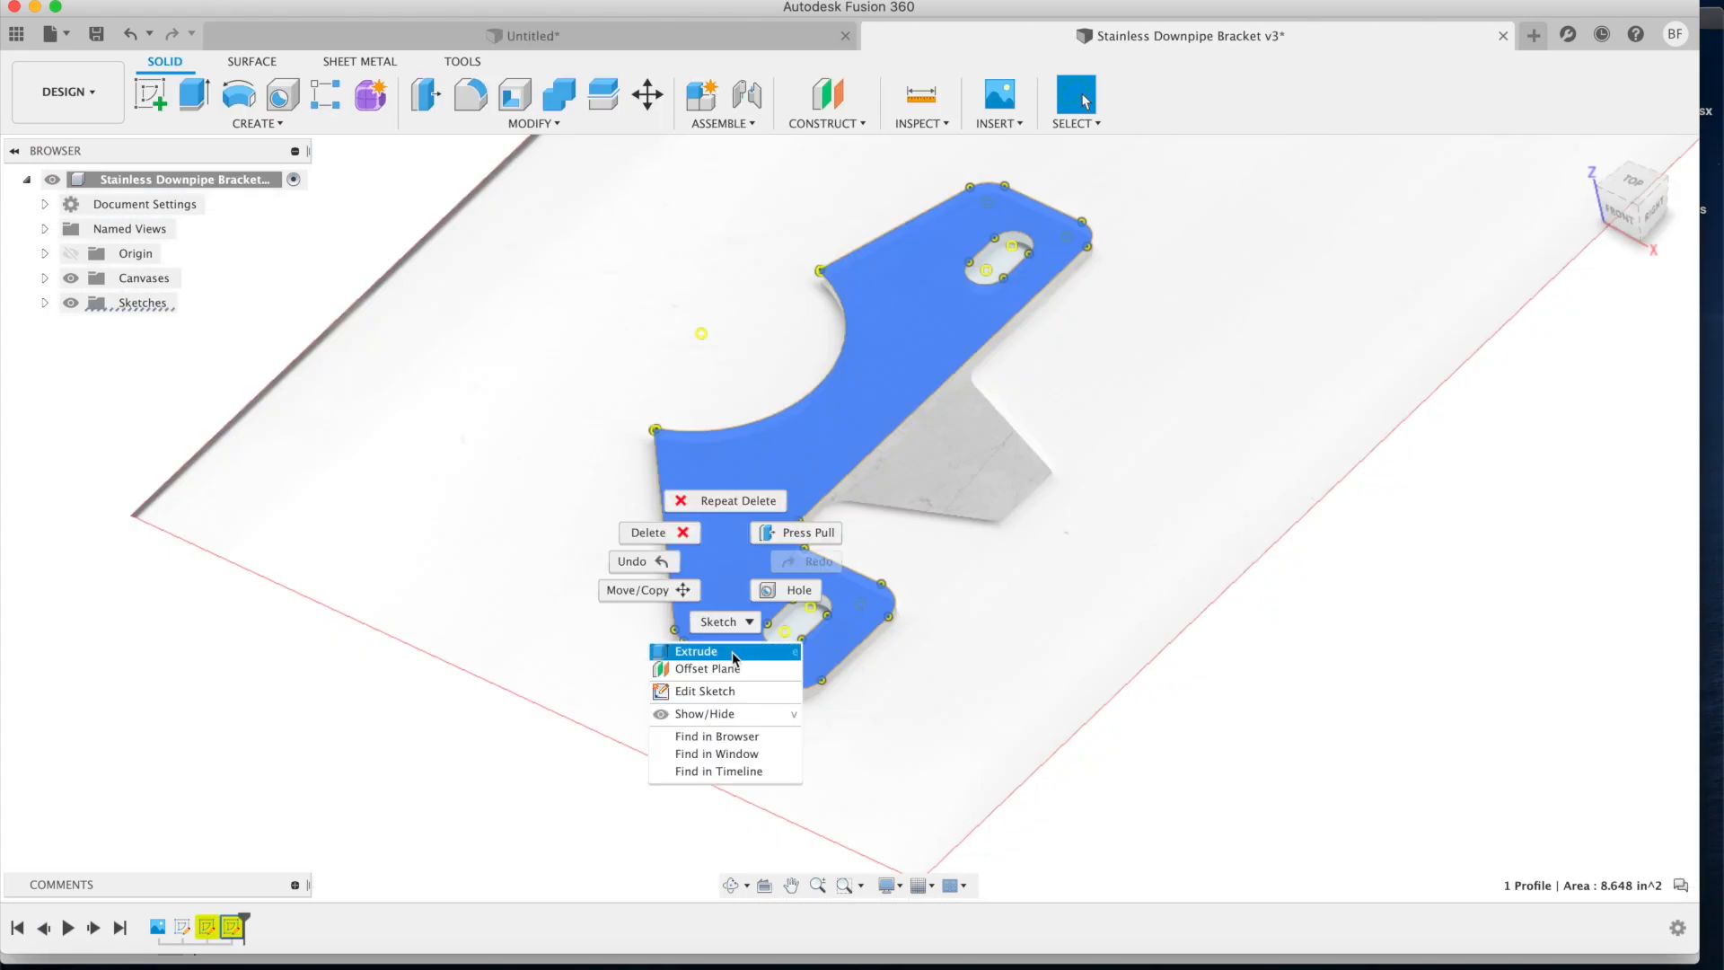
Step: Extrude the bracket profile -.125 in into solid Body2 and look down on it
{"action": "left_click", "coordinate": [695, 650]}
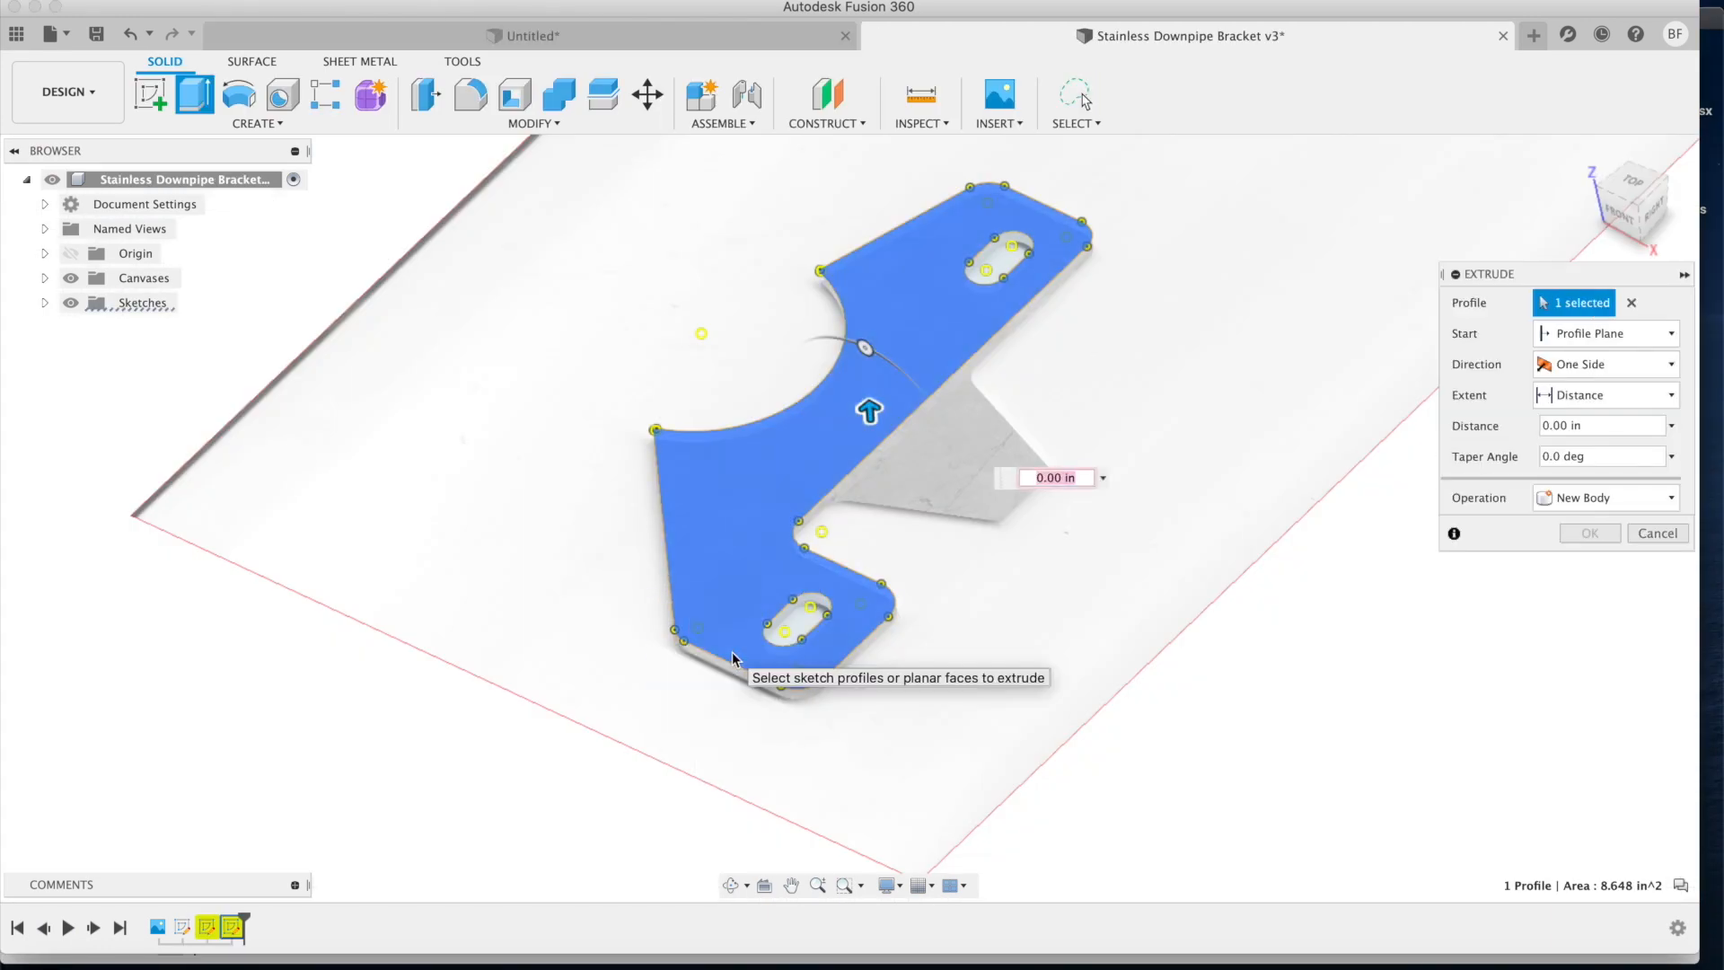
{"action": "type", "text": "-.125"}
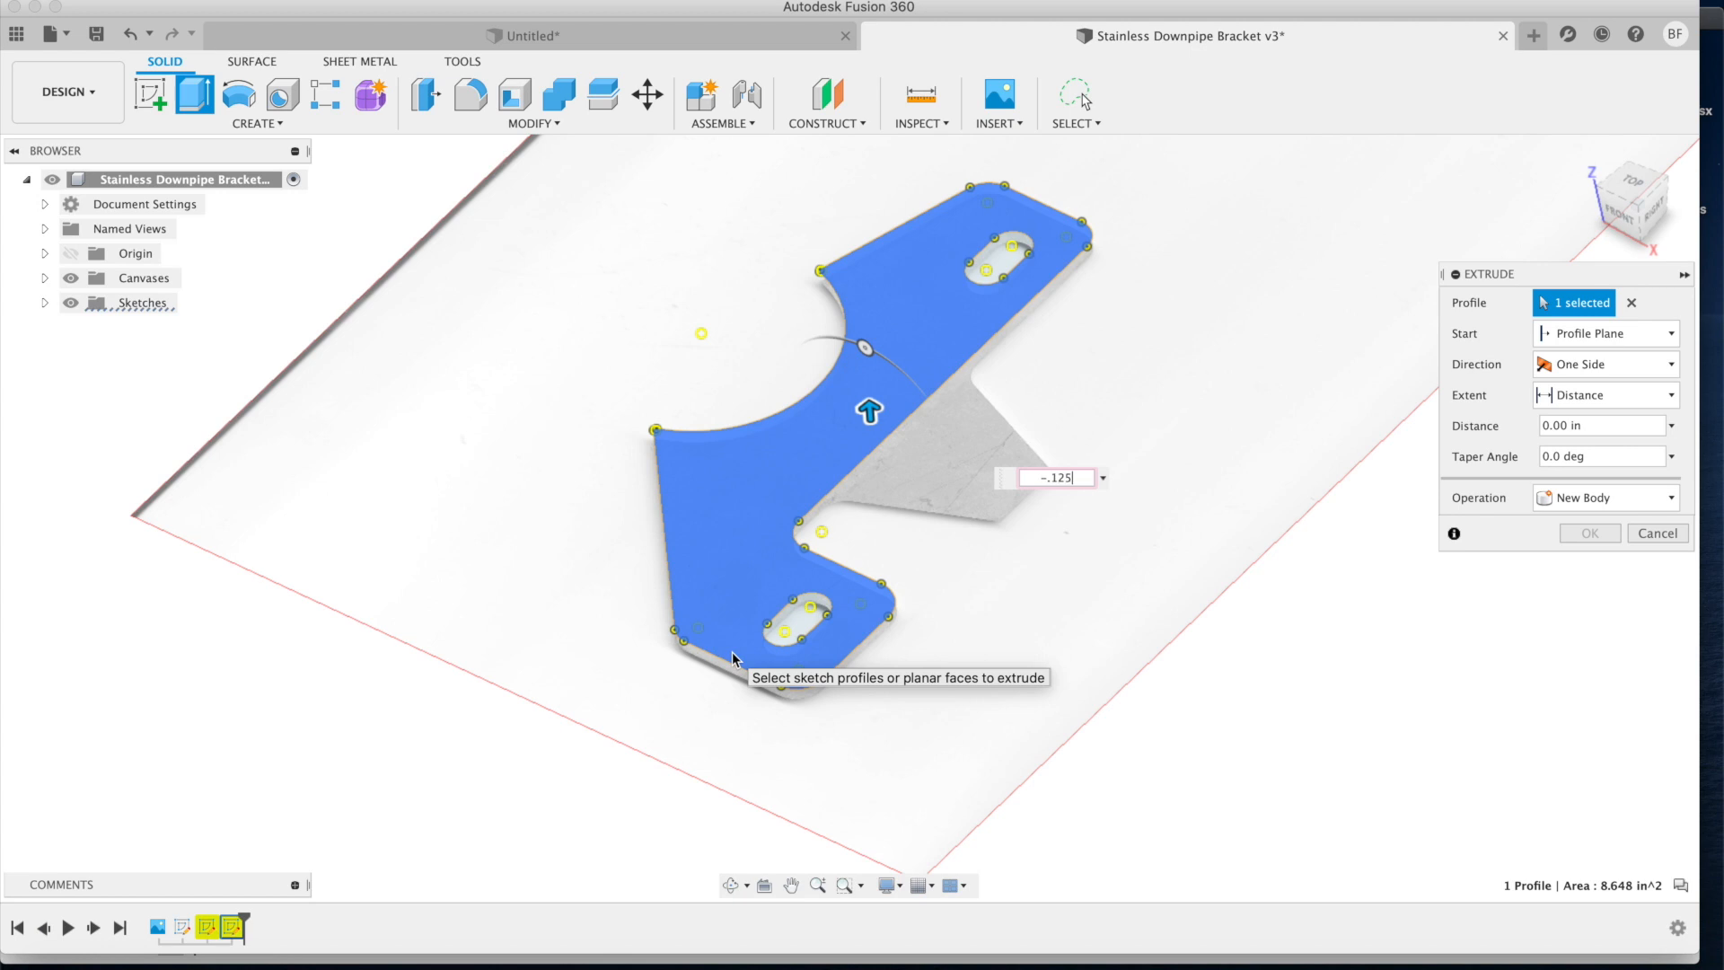
{"action": "left_click_drag", "start_coordinate": [869, 410], "coordinate": [875, 451]}
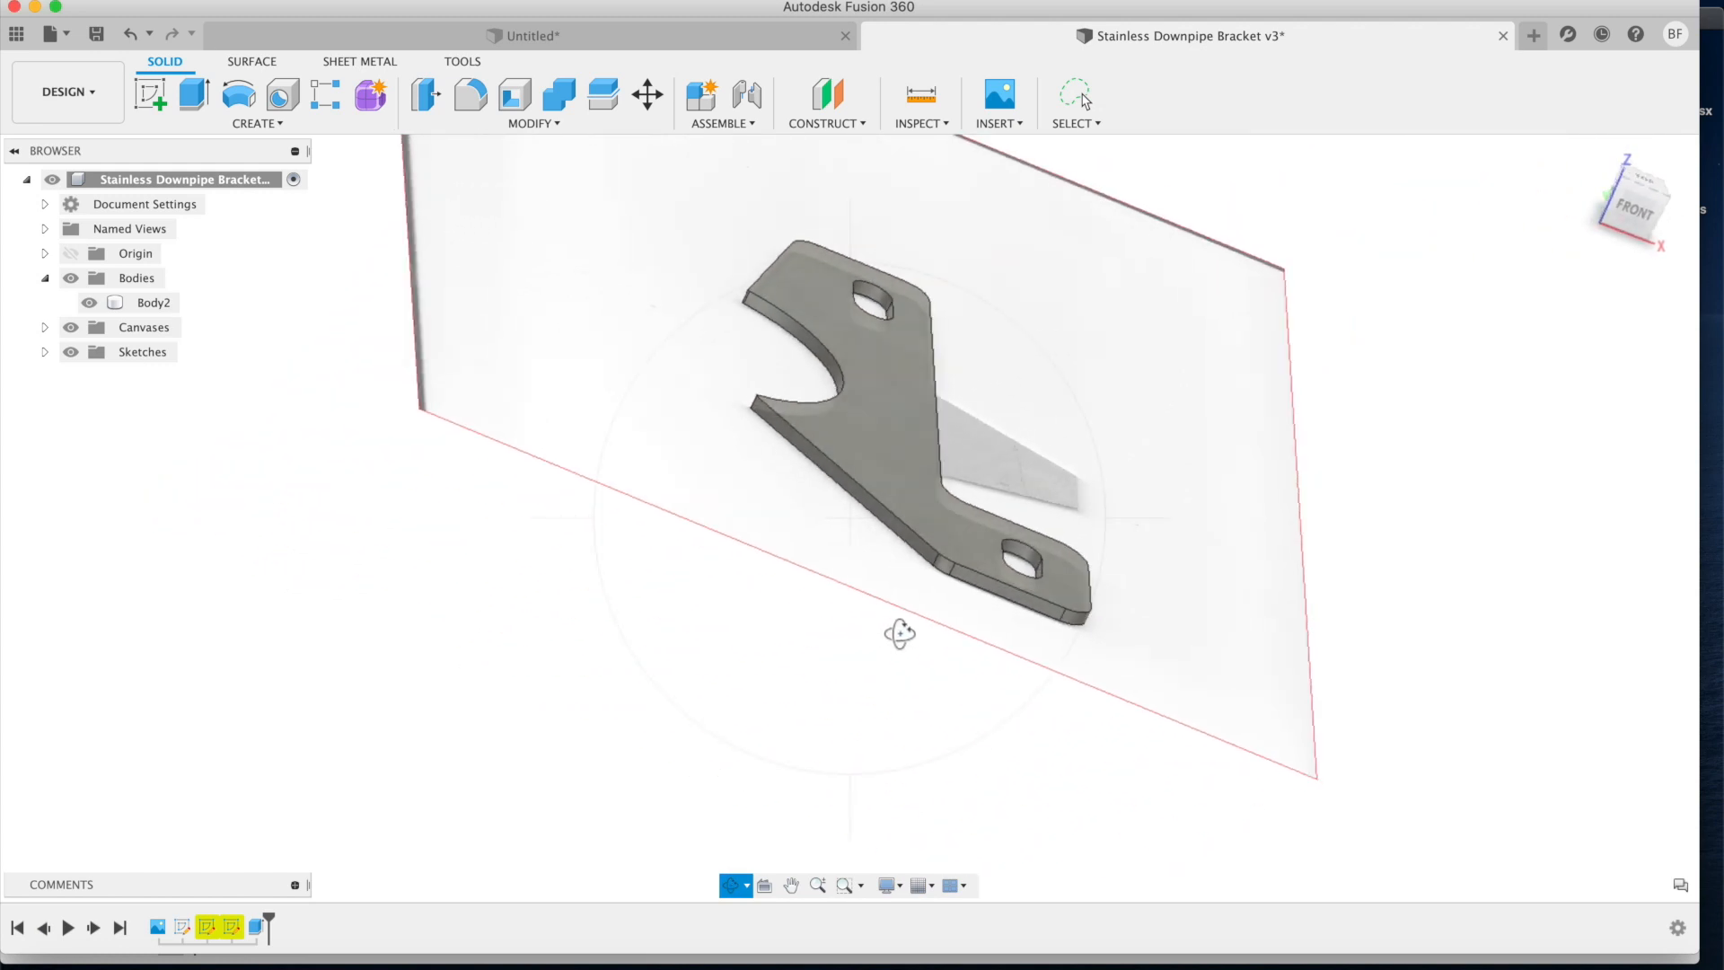
{"action": "left_click_drag", "start_coordinate": [899, 632], "coordinate": [707, 641]}
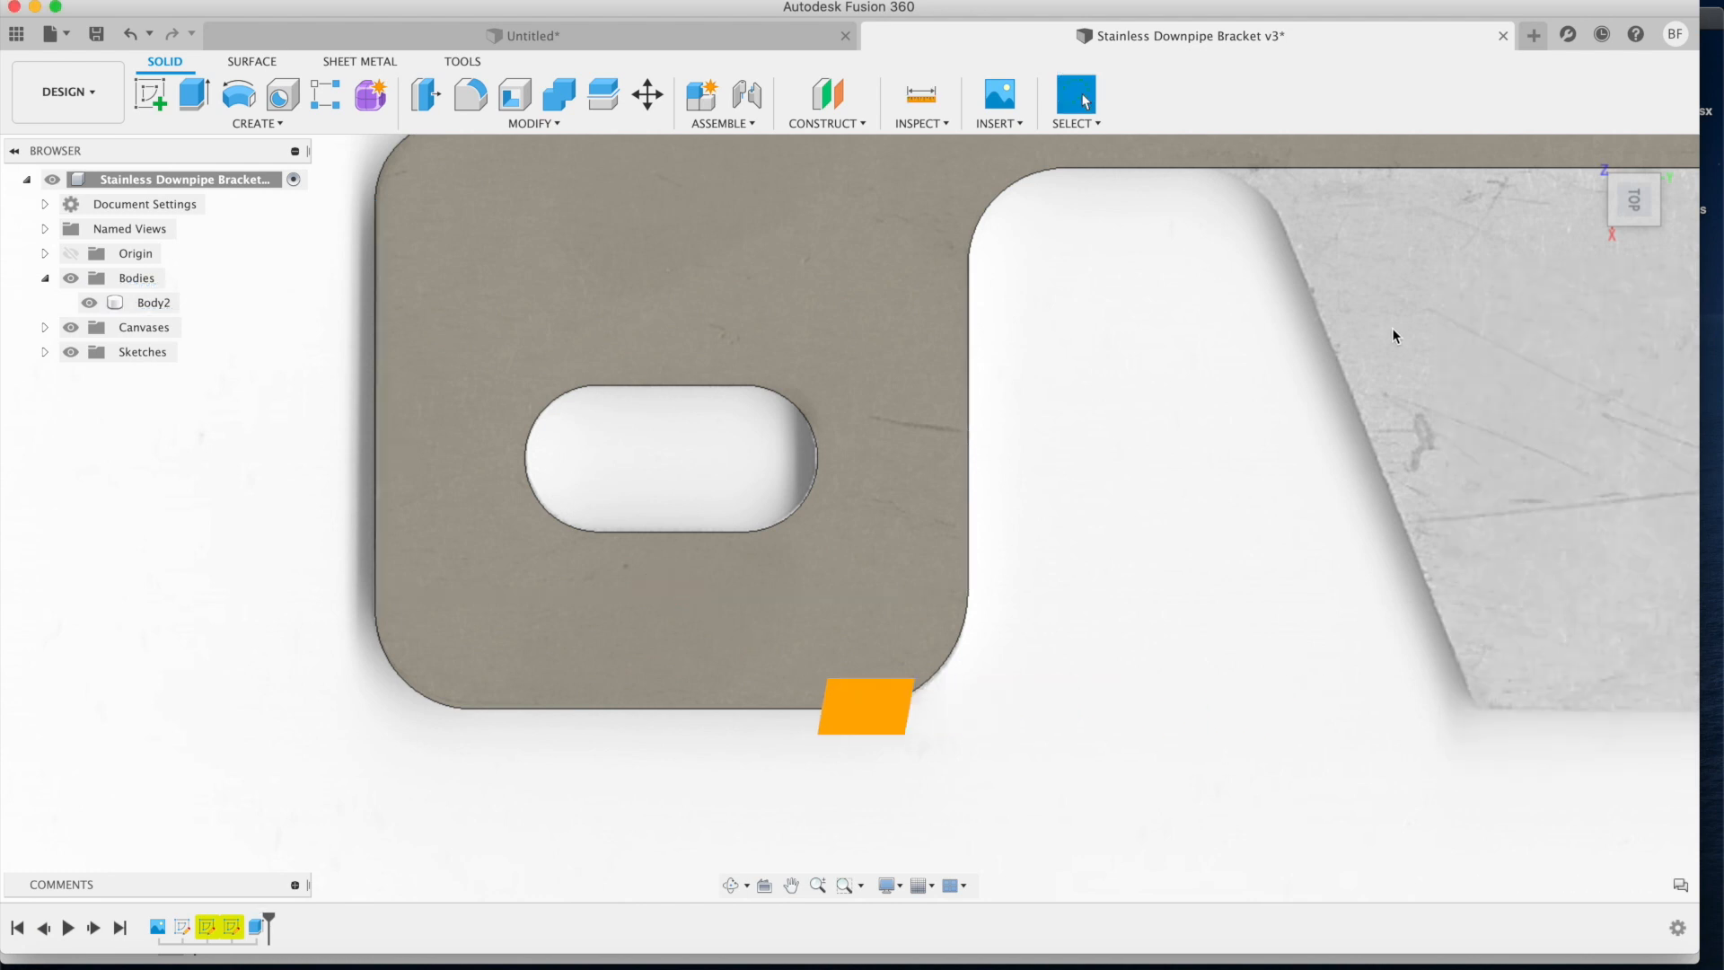
Step: Measure 0.375 in across the slot's two straight edges
{"action": "left_click", "coordinate": [919, 95]}
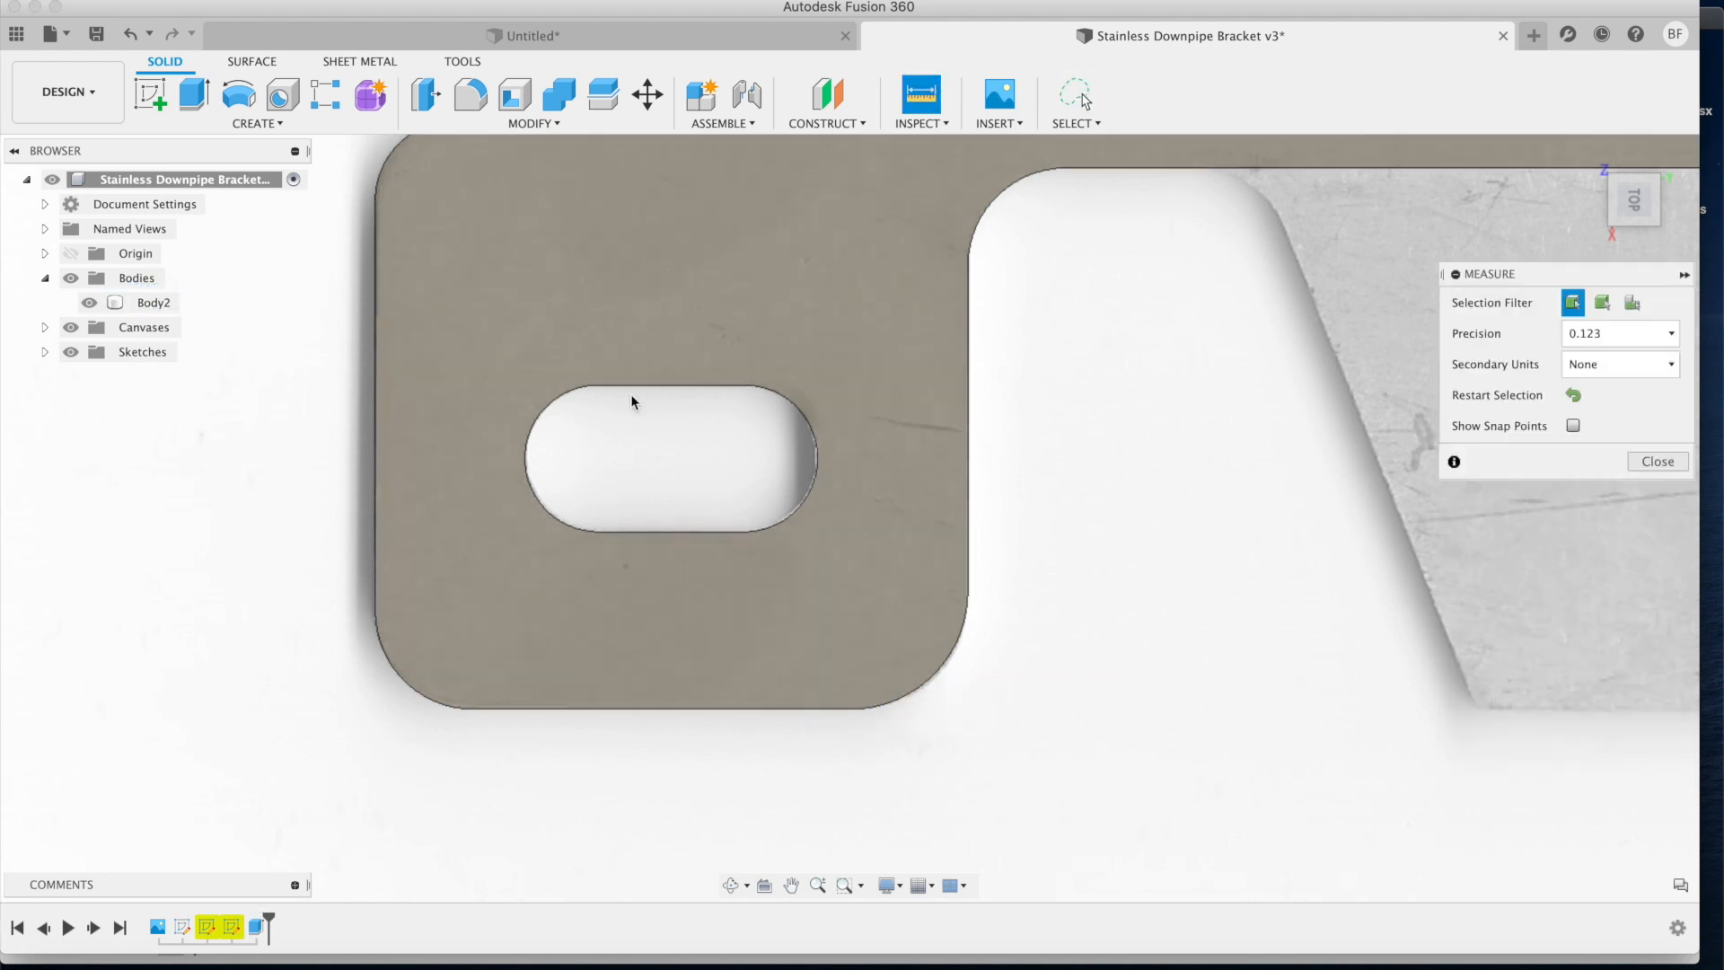
{"action": "left_click", "coordinate": [627, 537]}
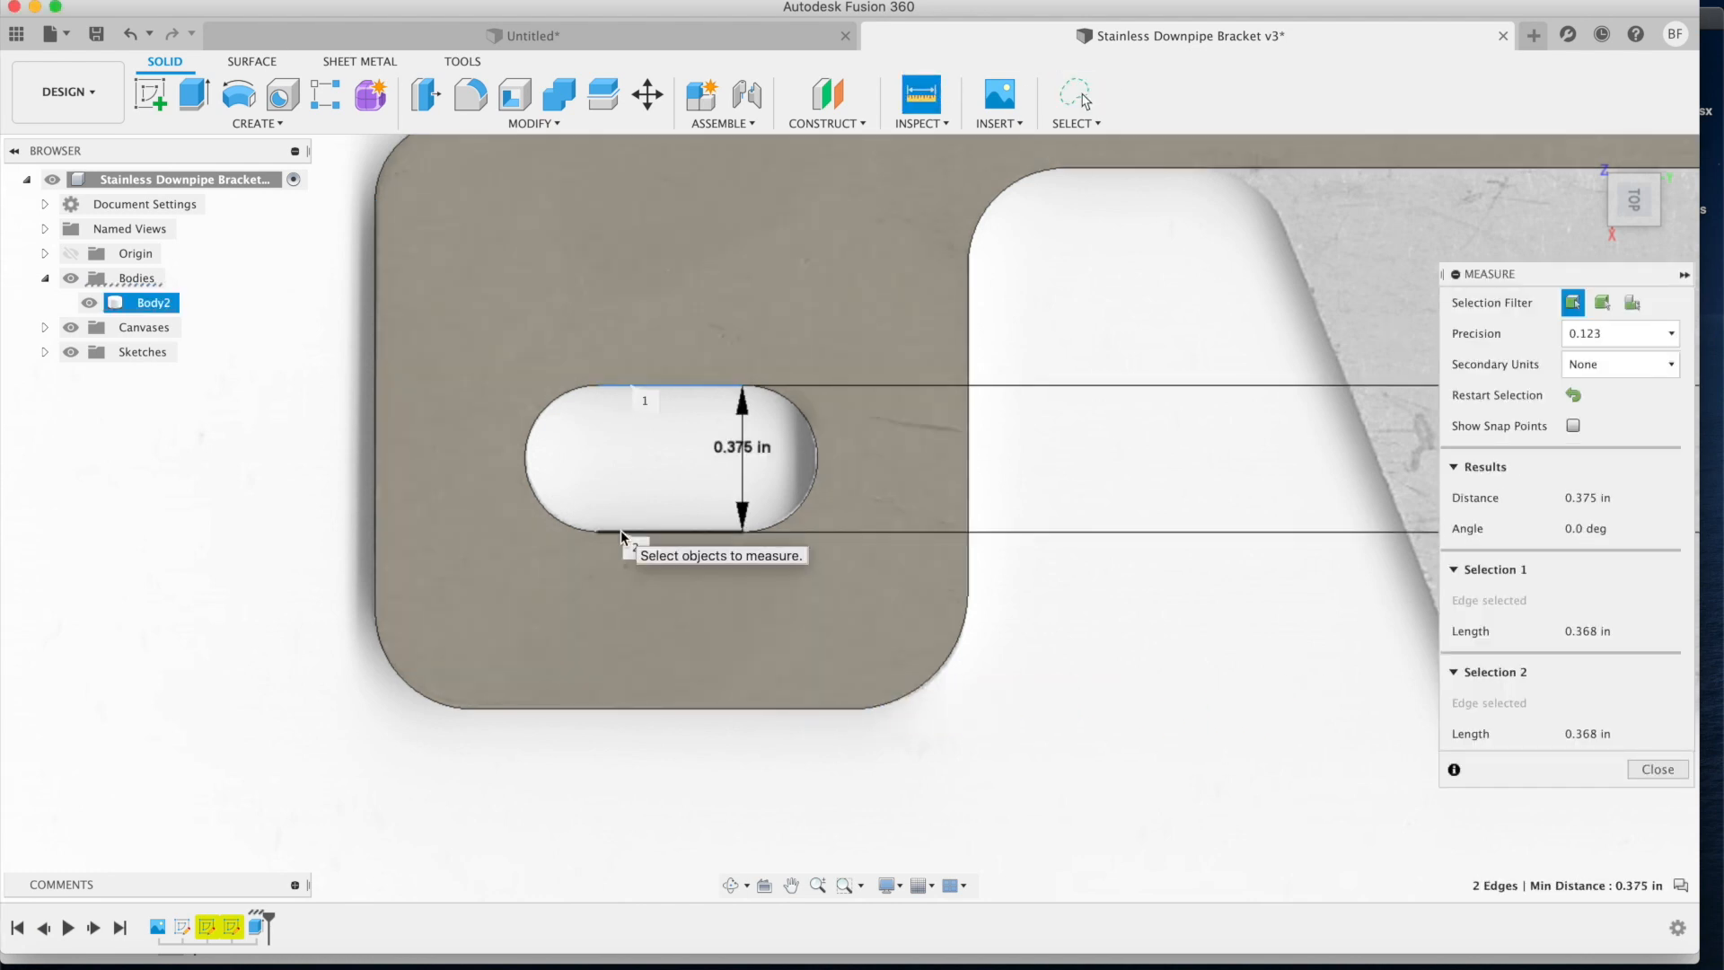